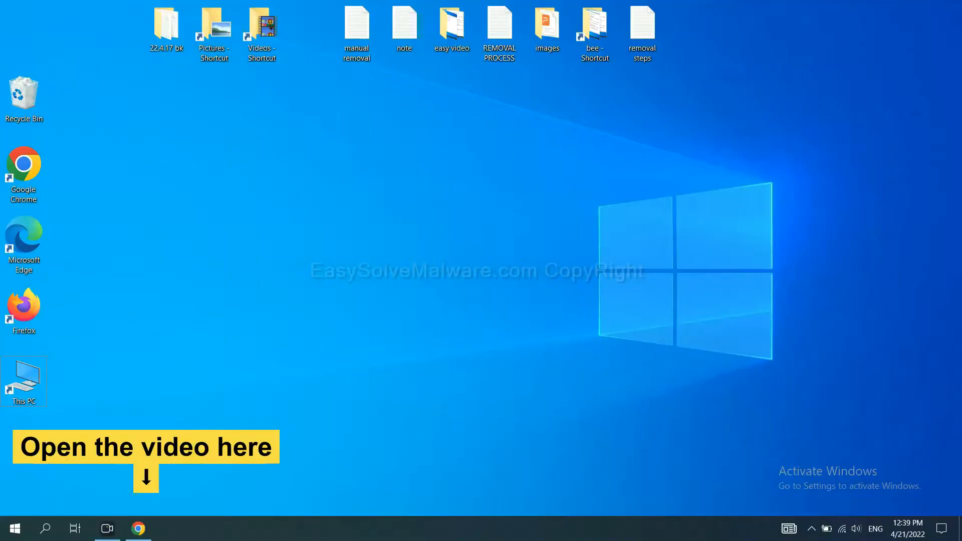
- Reach the EasySolveMalware removal guide and download the SpyHunter installer for Windows
click(139, 528)
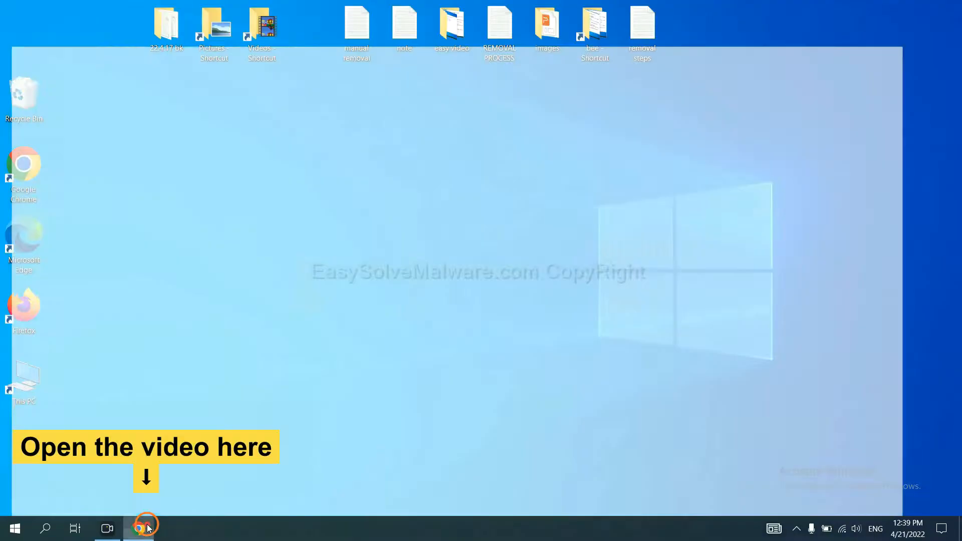
click(138, 528)
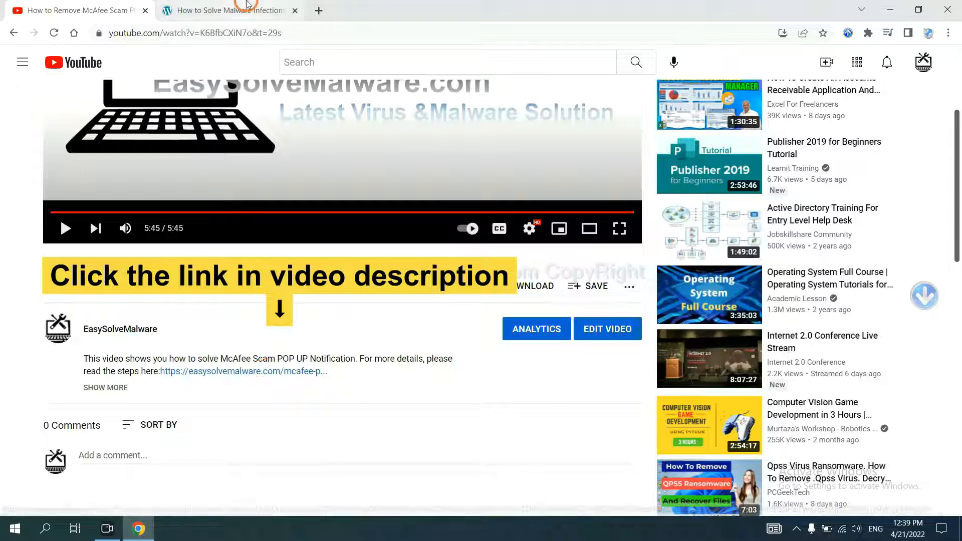
click(227, 10)
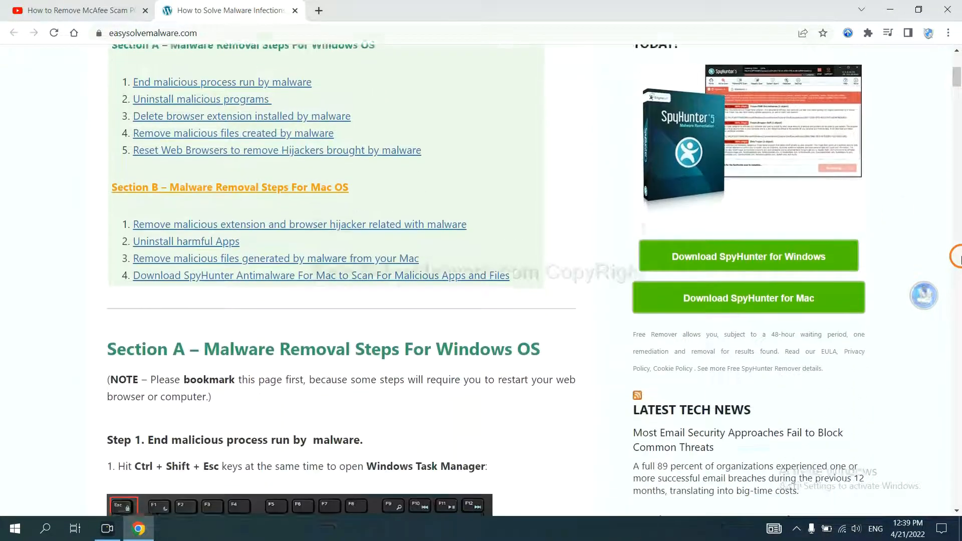
scroll(down, 3)
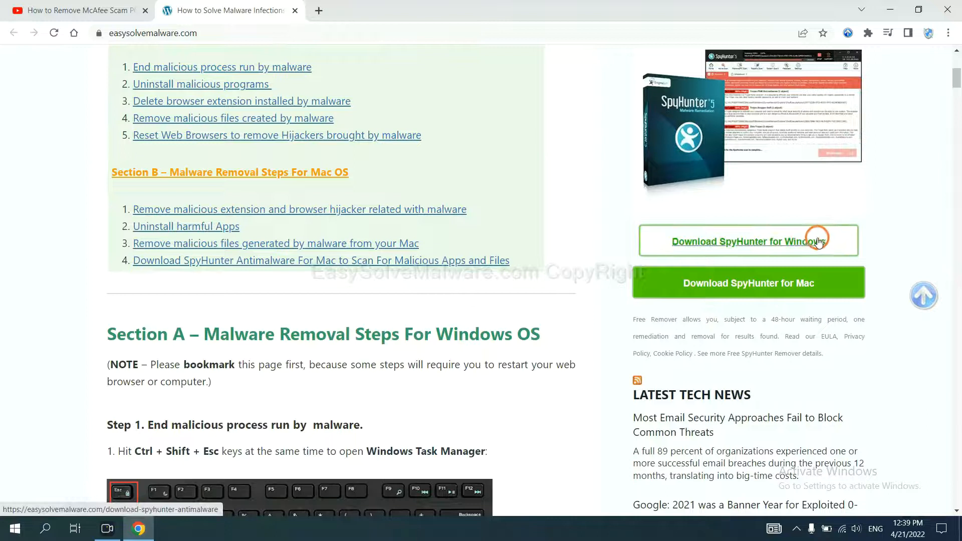
click(734, 242)
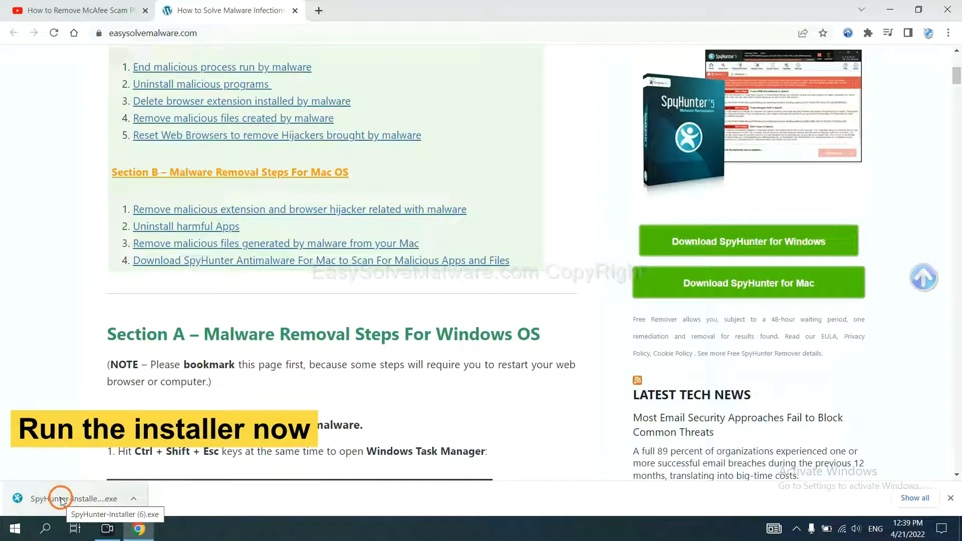
- Run the downloaded installer in English, accept the EULA and Privacy Policy, and start installation
click(58, 499)
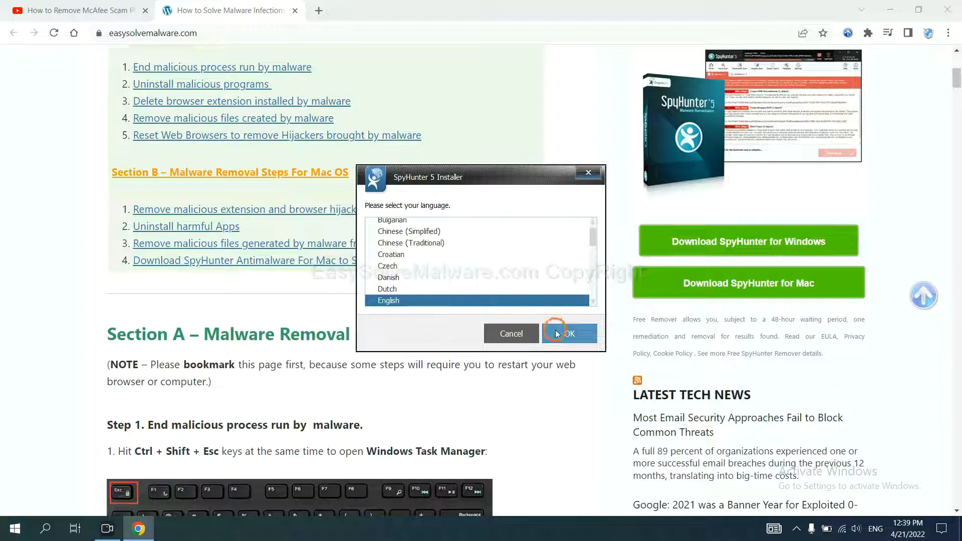
click(569, 333)
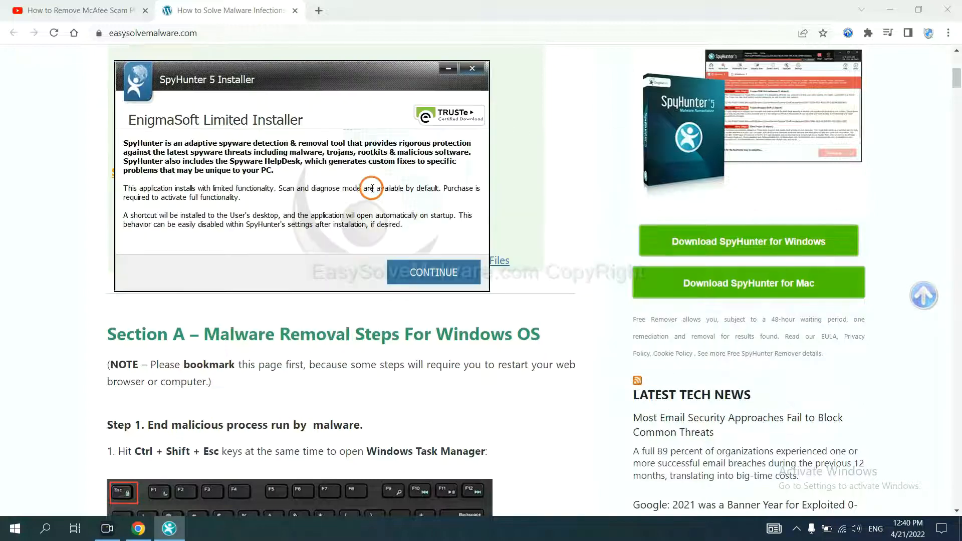
click(433, 272)
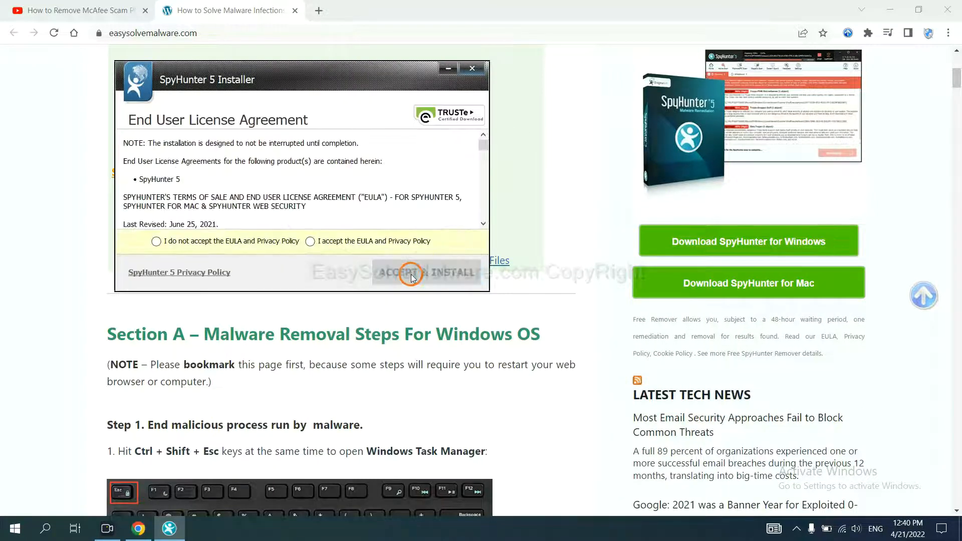
click(310, 242)
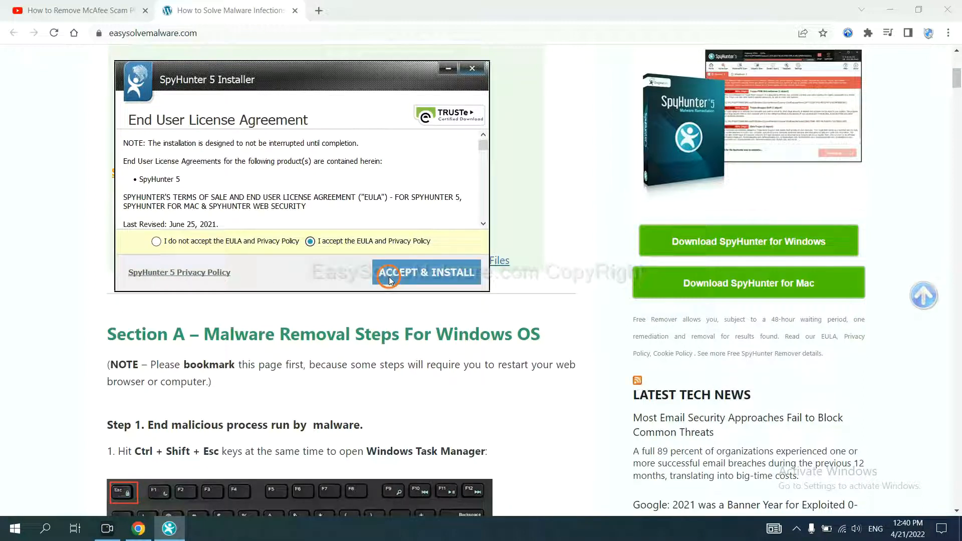
click(427, 272)
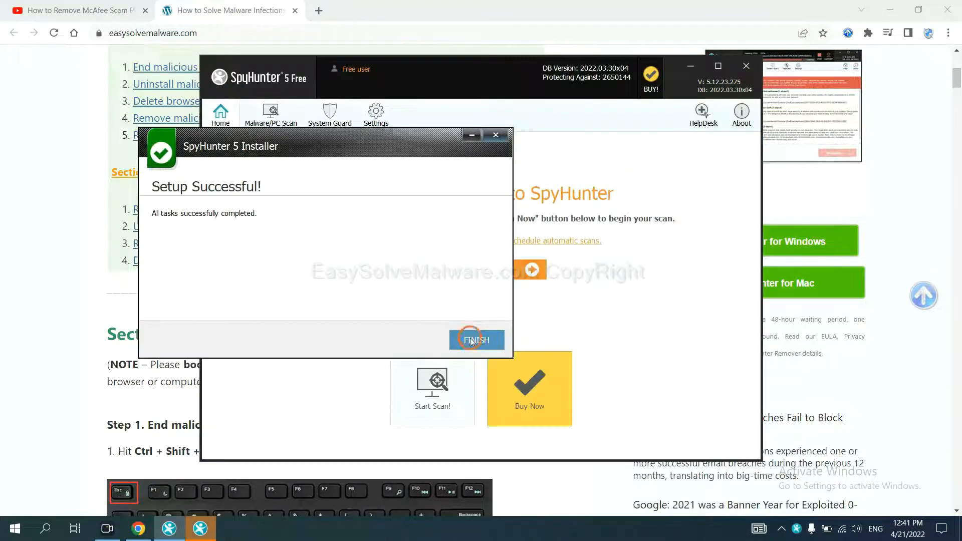
- Finish setup, scan the computer, and continue past unknown objects such as remove360.bat
click(477, 340)
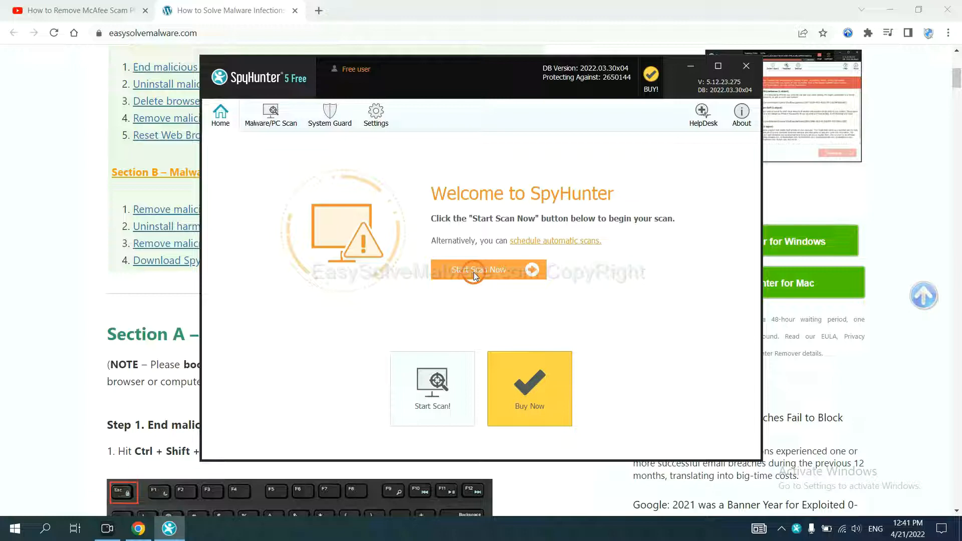
click(482, 269)
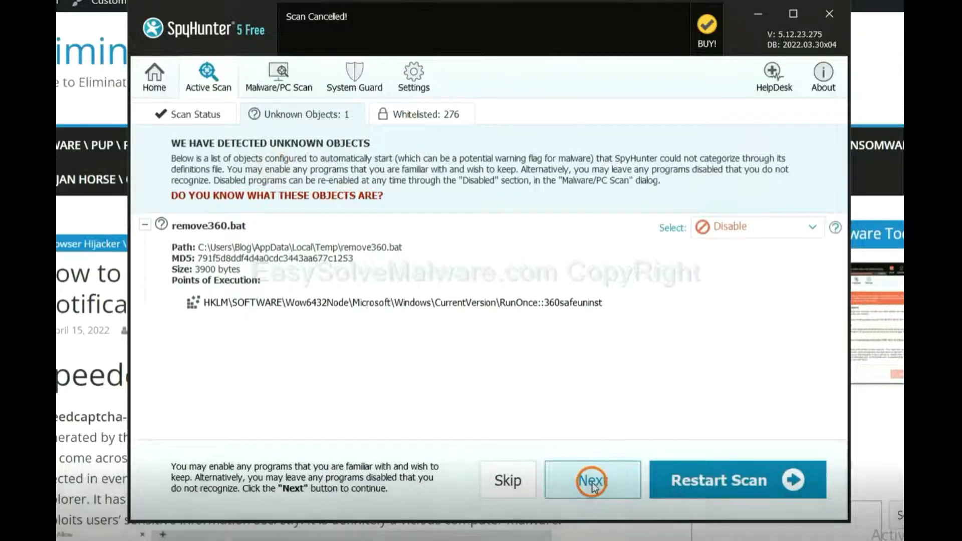
click(591, 480)
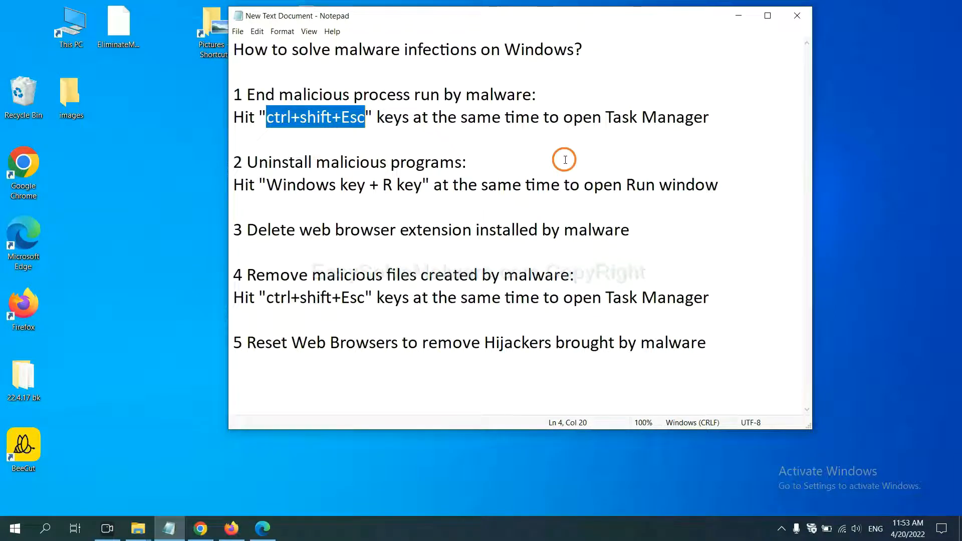
mouse_move(464, 154)
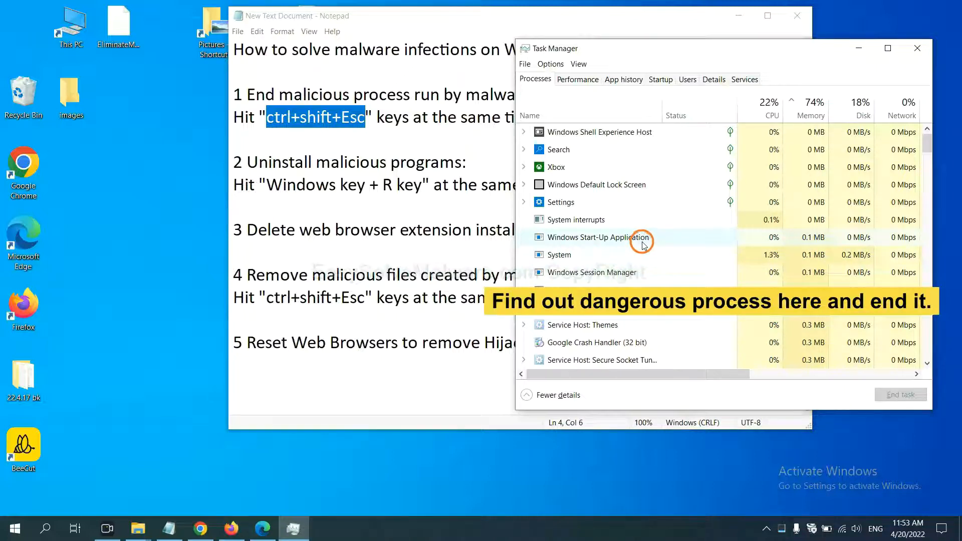
click(556, 255)
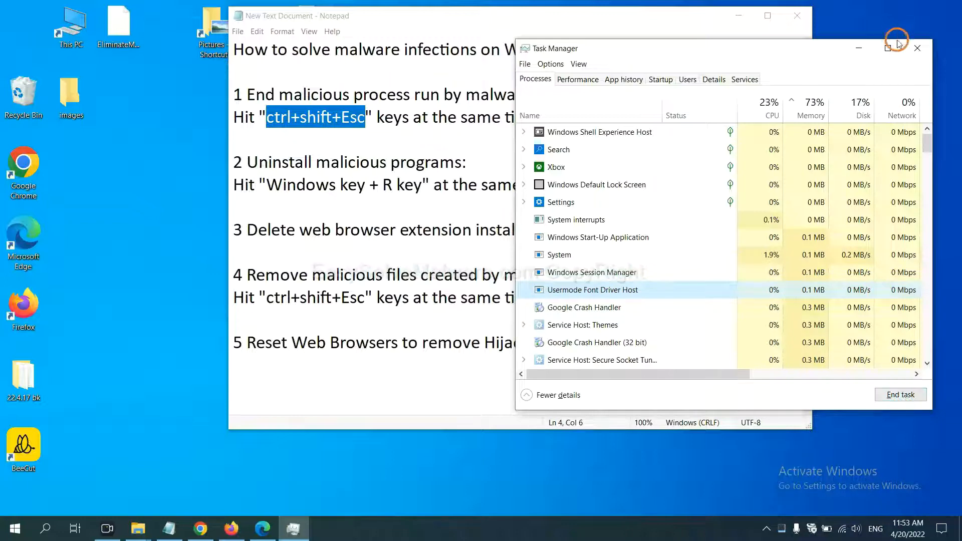
click(917, 48)
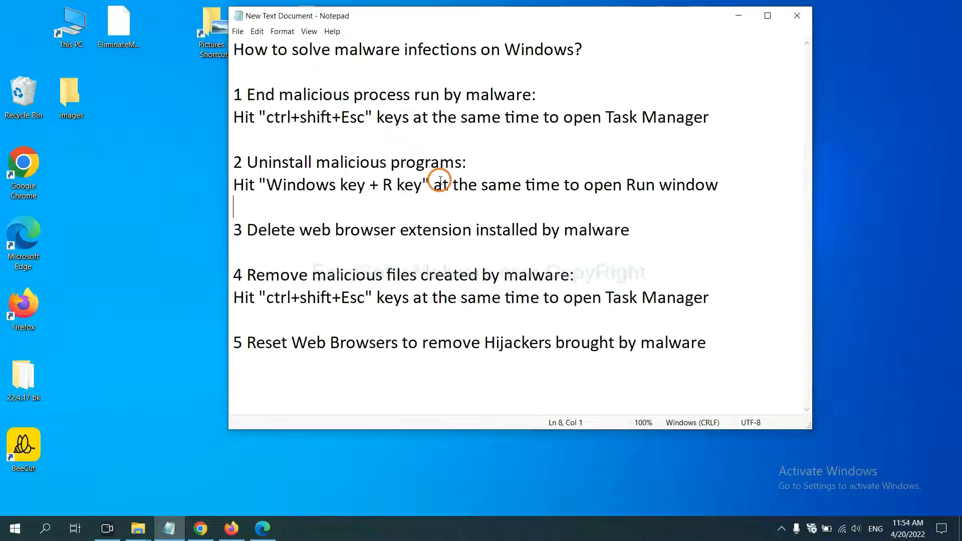
mouse_move(253, 198)
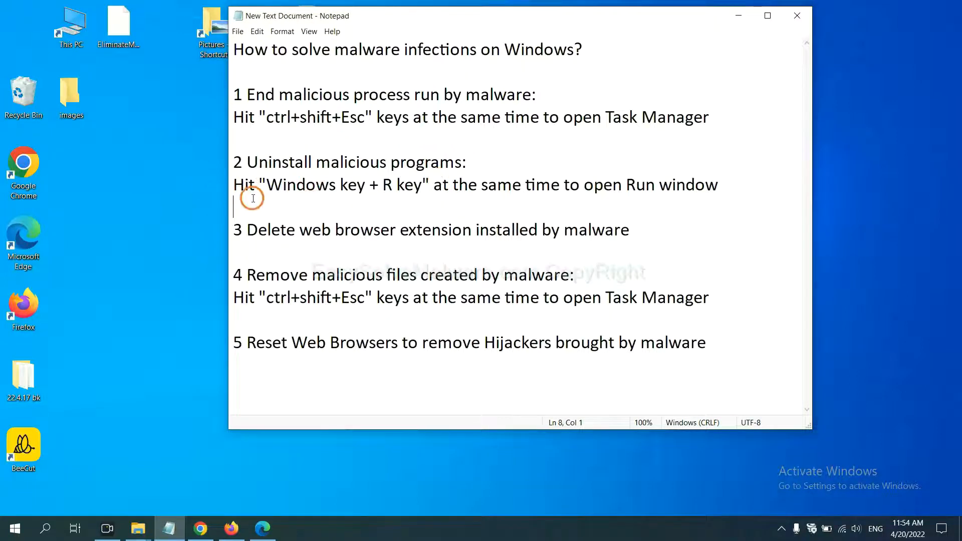
- Launch Control Panel via the Run window's 'control panel' command
drag(267, 184, 396, 184)
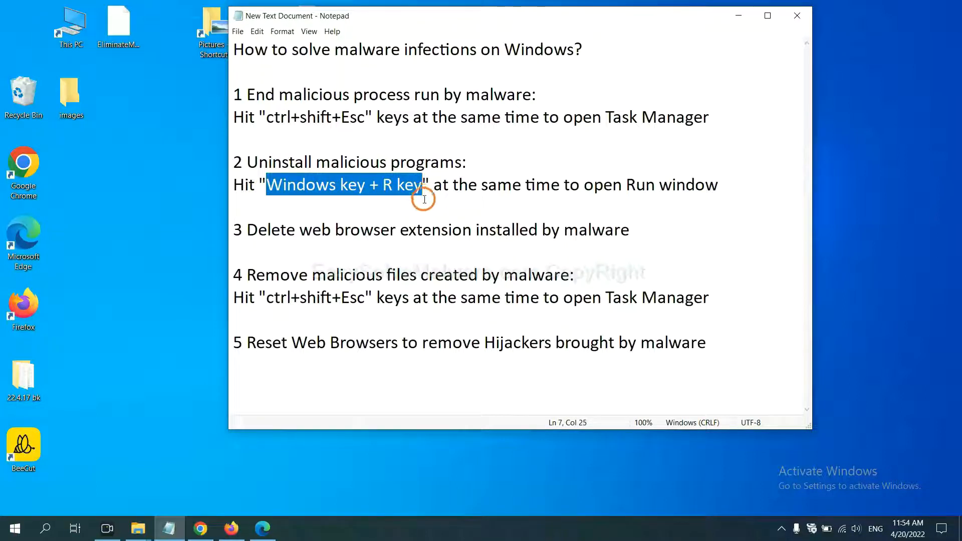
key(Win+r)
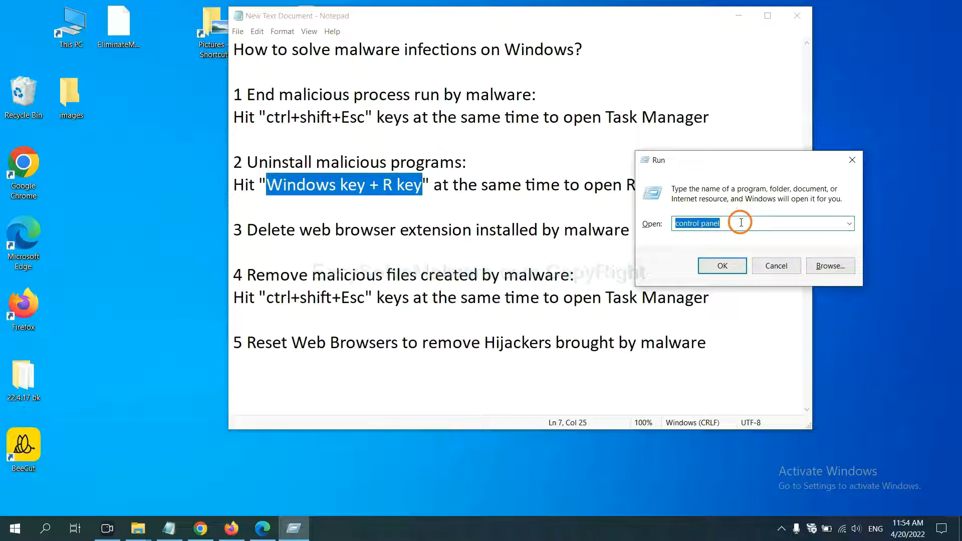
click(741, 222)
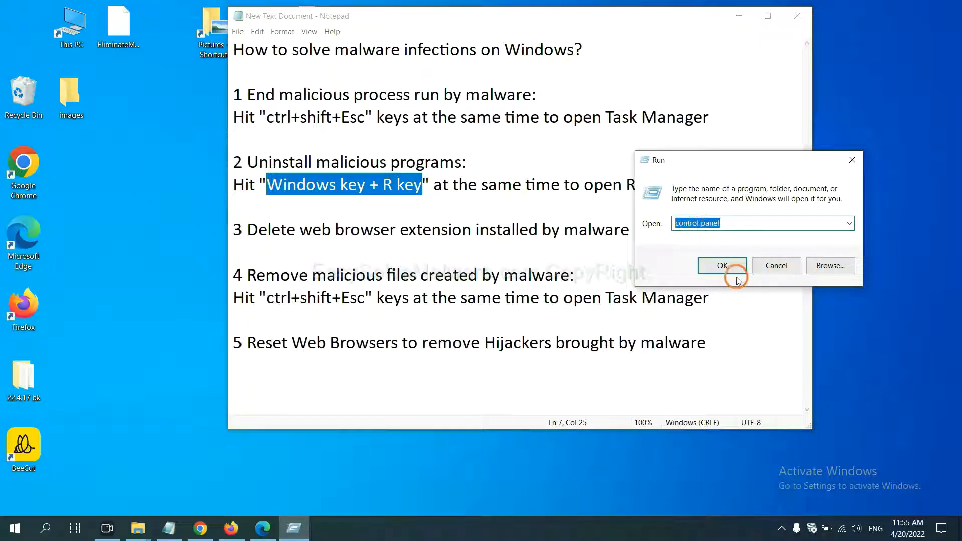
click(722, 266)
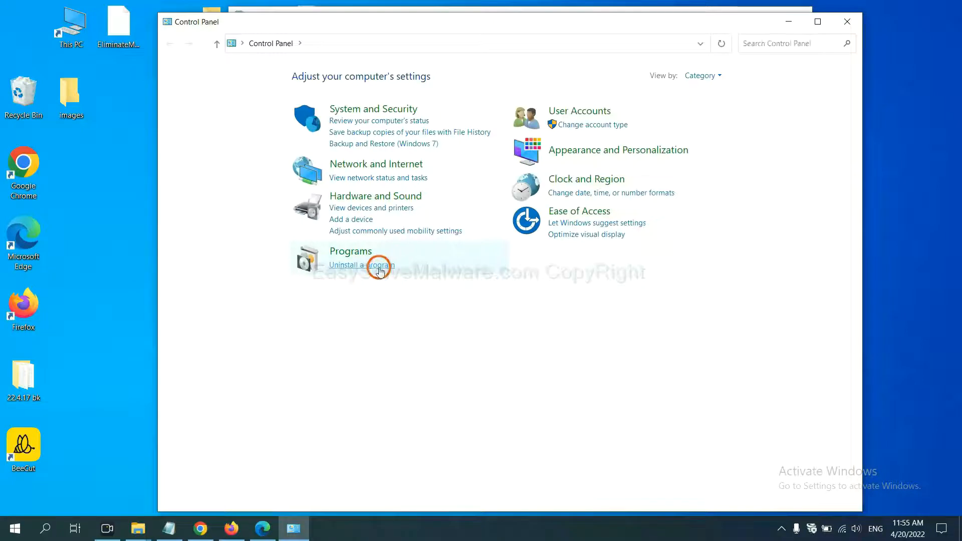
- Review installed programs, select Xiph.Org Open Codecs, then close the programs list
click(362, 265)
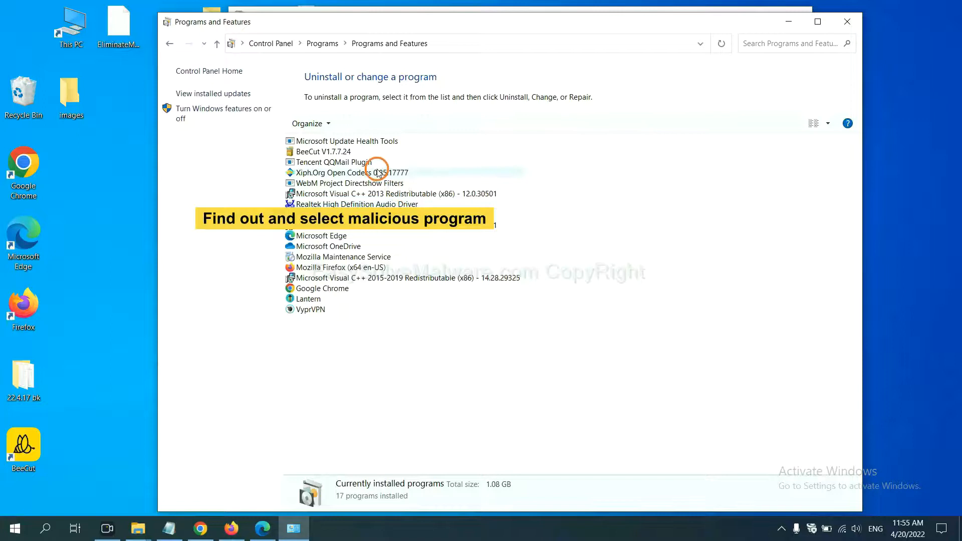
click(366, 172)
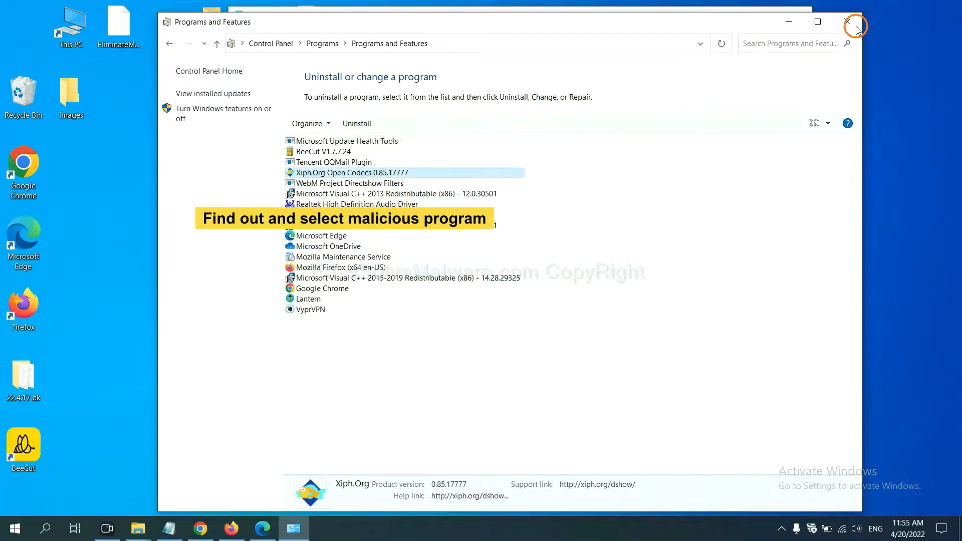
click(855, 29)
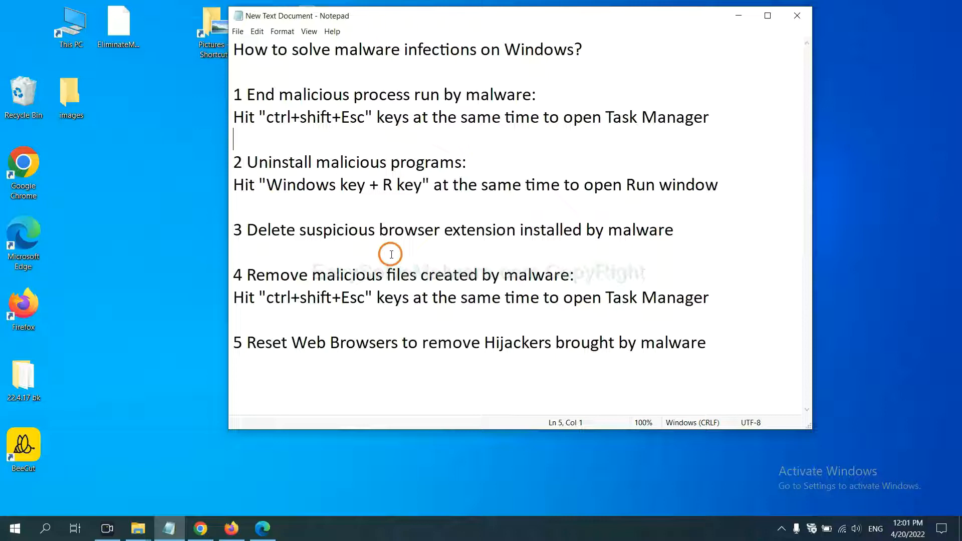
- Show Chrome's installed extensions list via More tools > Extensions
click(200, 528)
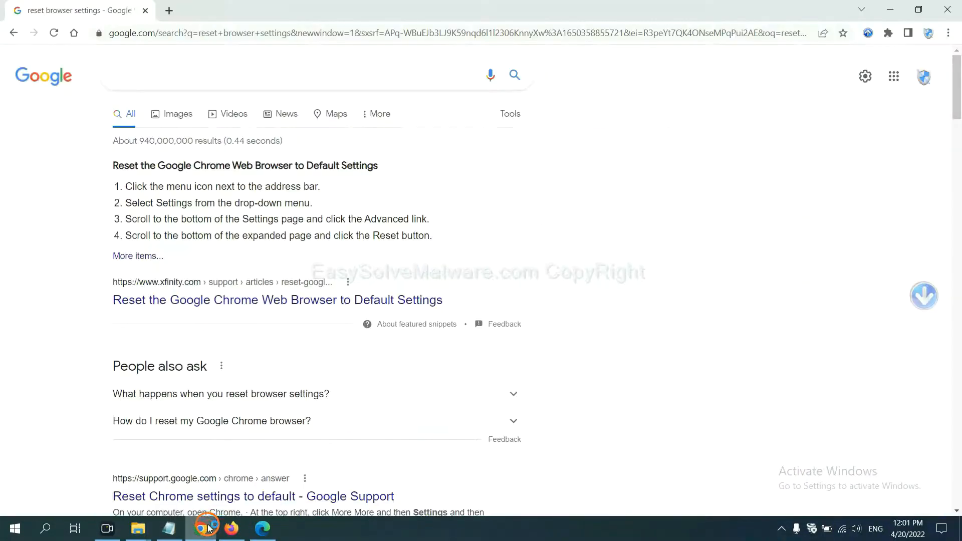
click(947, 33)
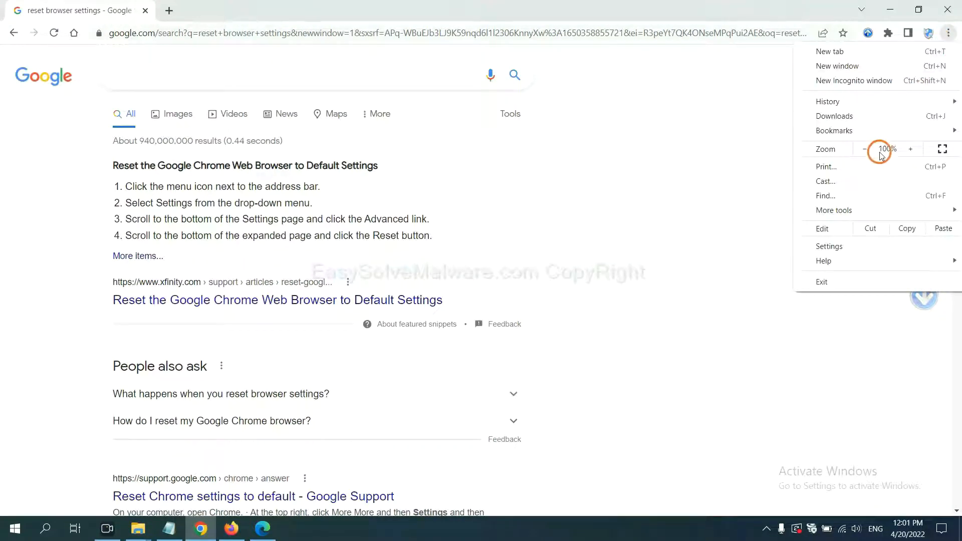
click(834, 209)
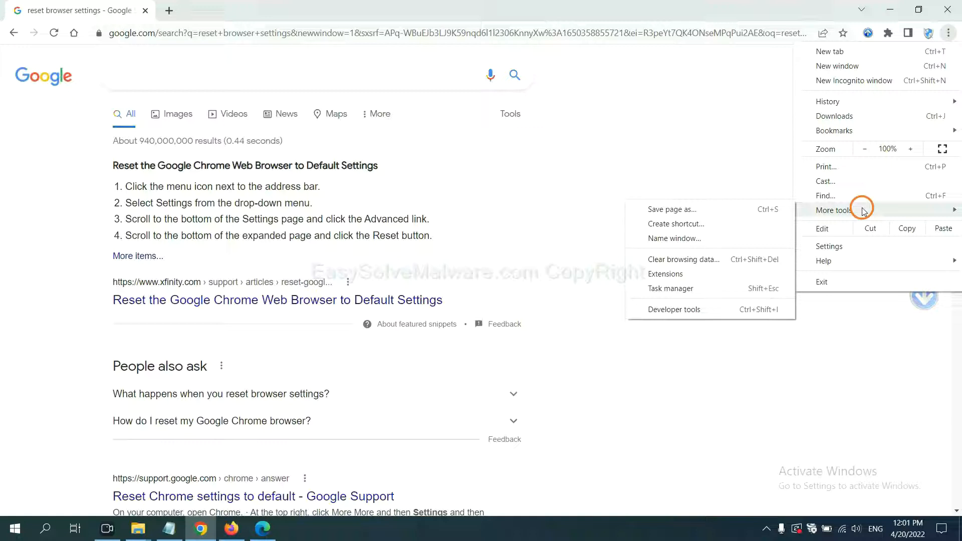
click(666, 274)
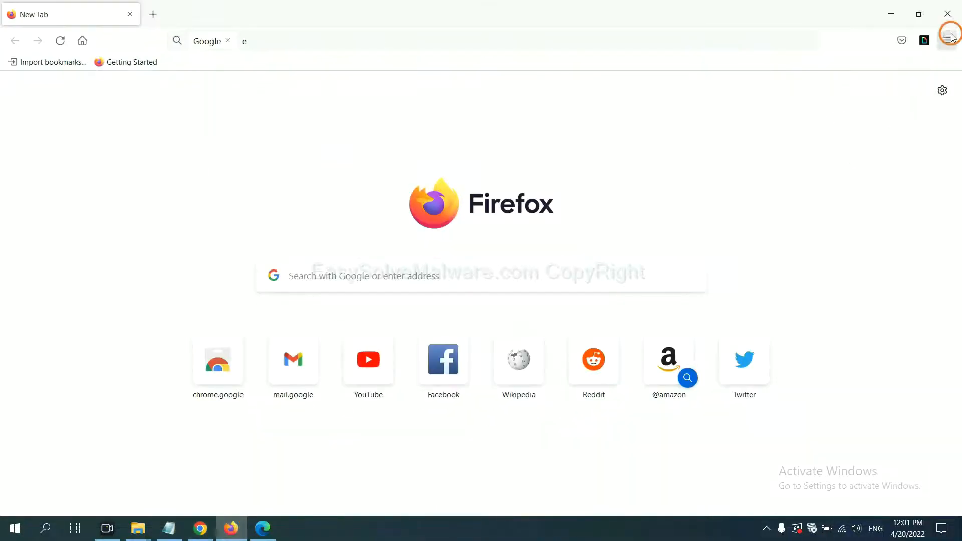
- Remove the GIPHY for Firefox extension from the add-ons and themes manager
click(950, 40)
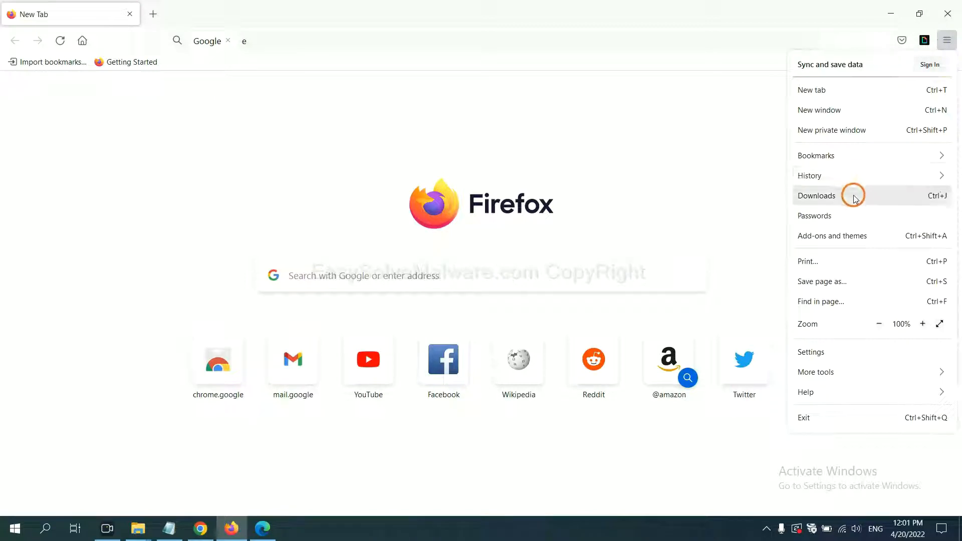
mouse_move(841, 240)
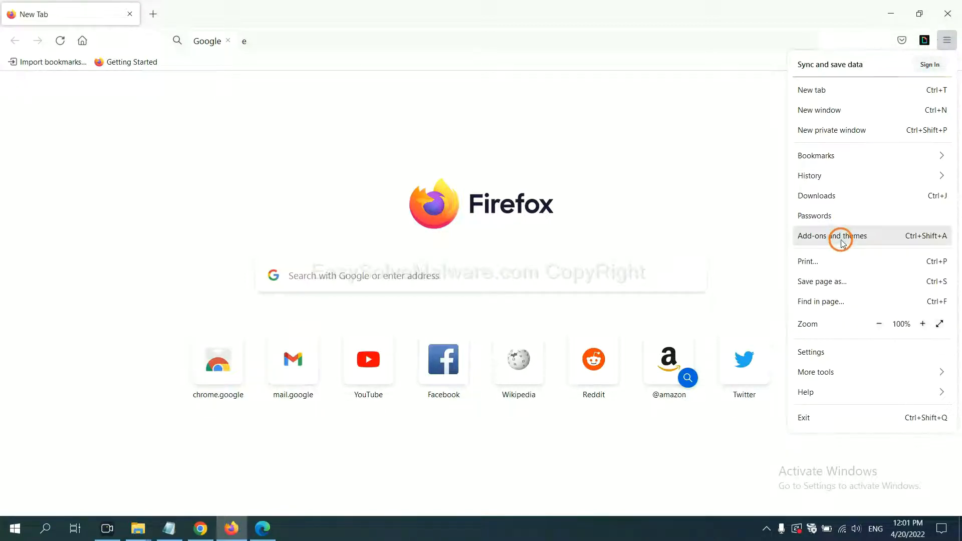
click(832, 235)
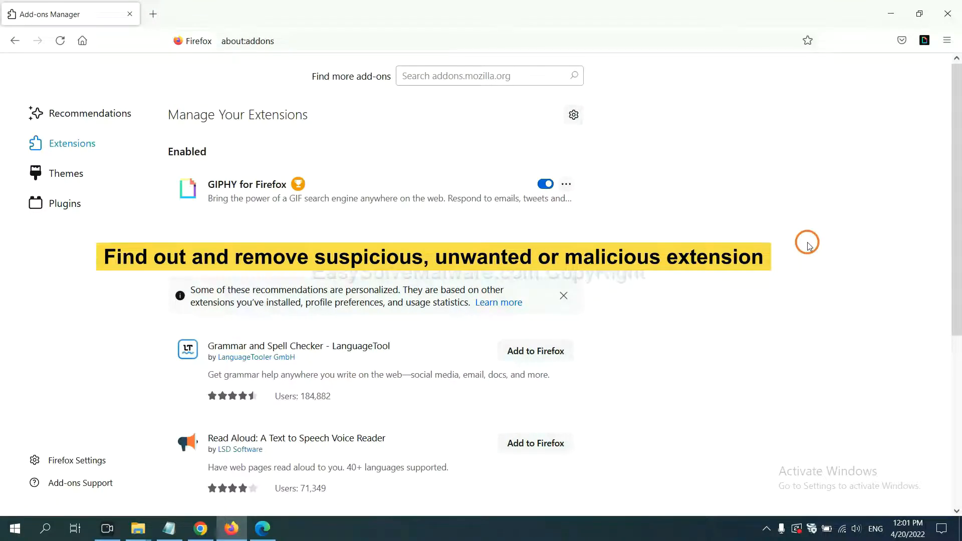
mouse_move(586, 199)
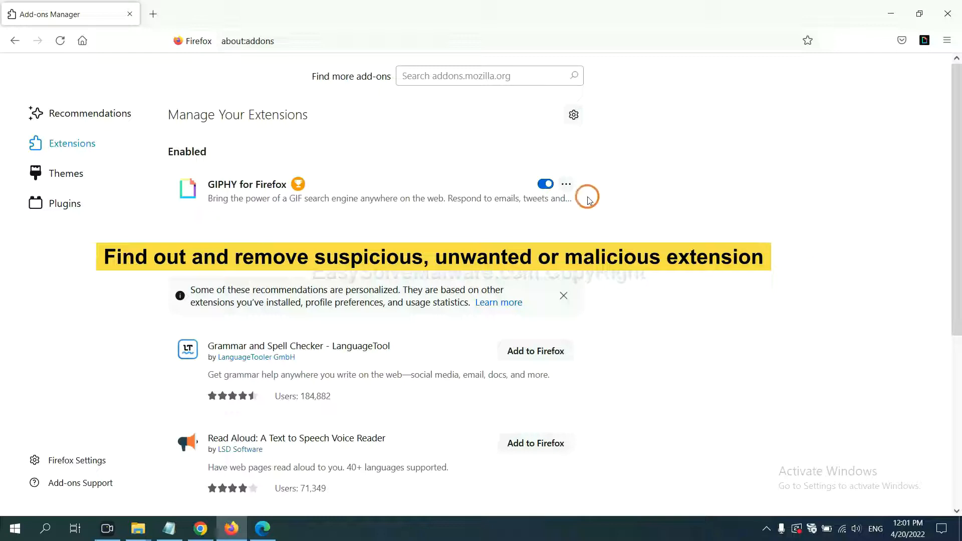
click(565, 183)
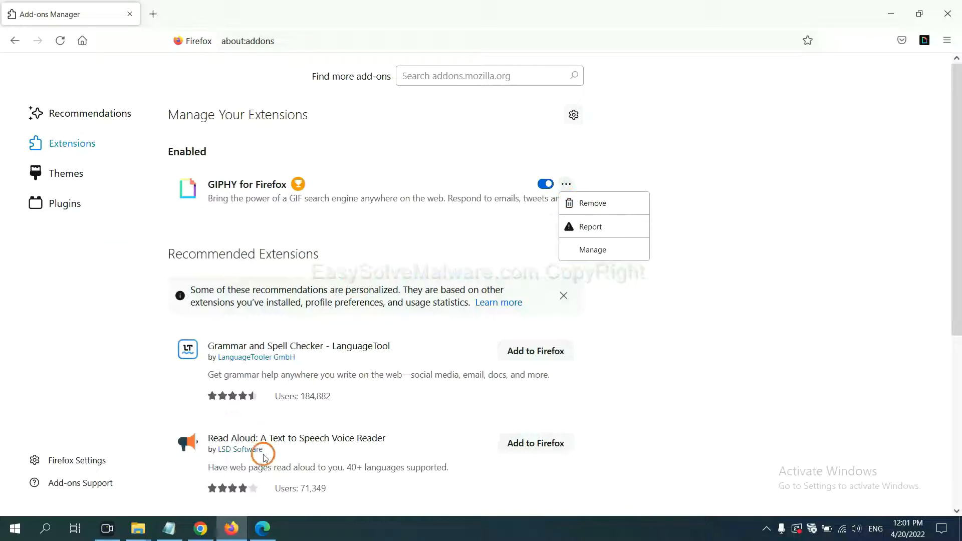
click(263, 529)
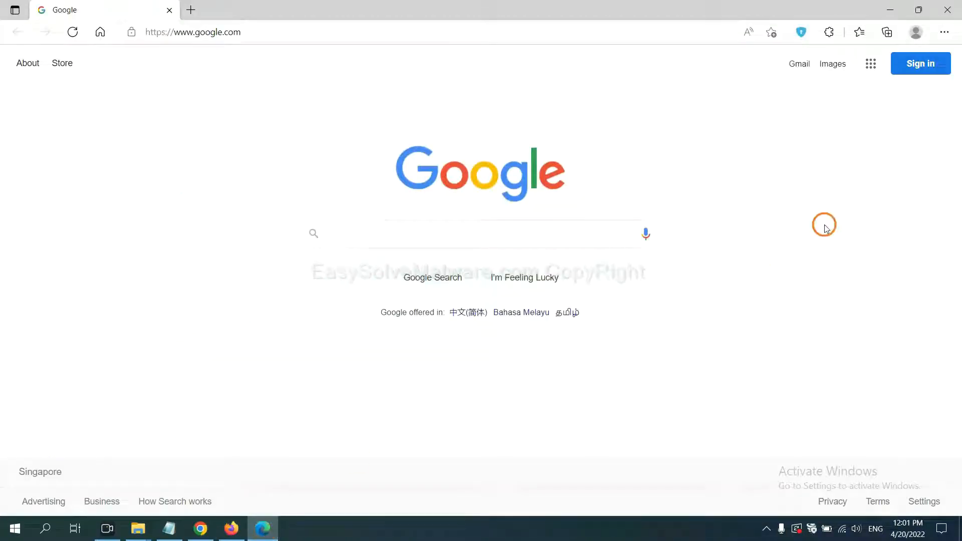
mouse_move(945, 32)
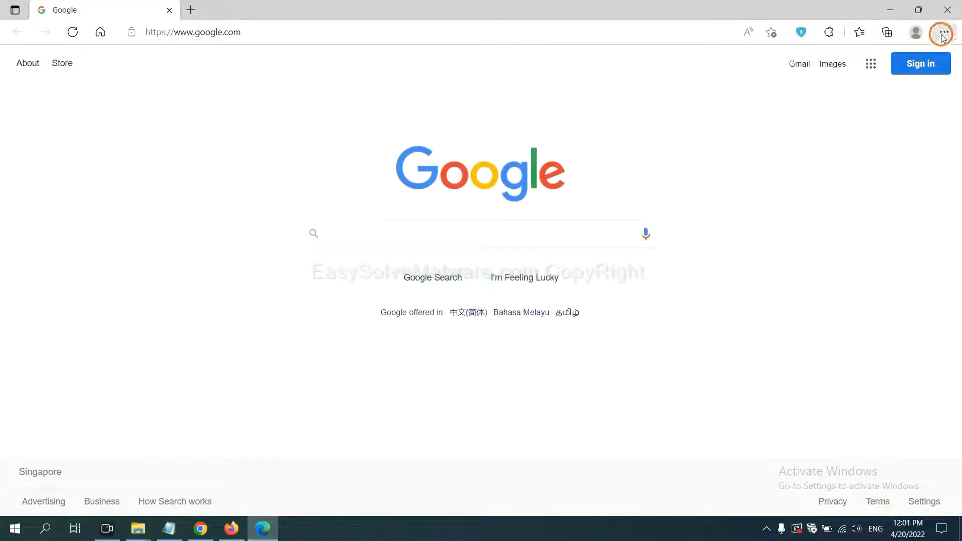
- Remove the ArcVpn Free Fast VPN Proxy extension from Edge's extensions page
click(943, 32)
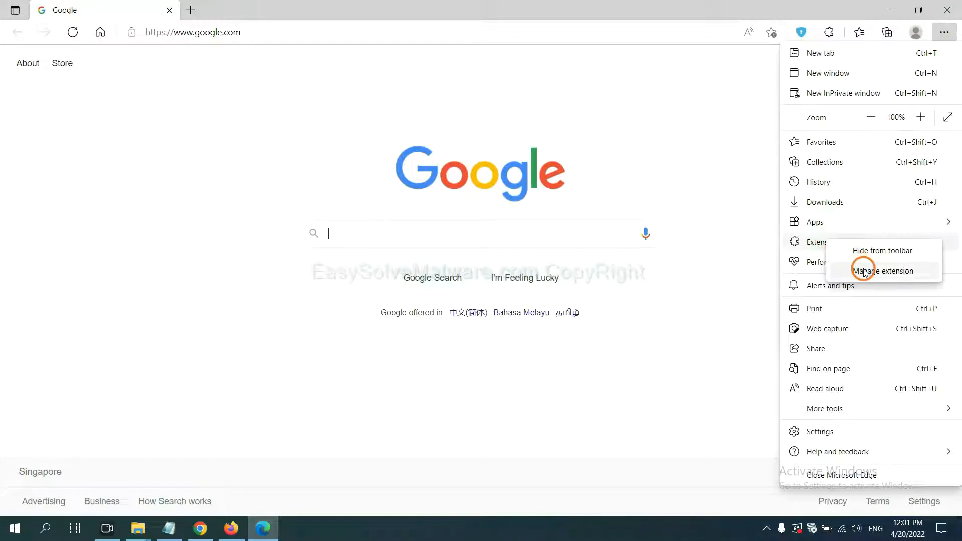
click(863, 269)
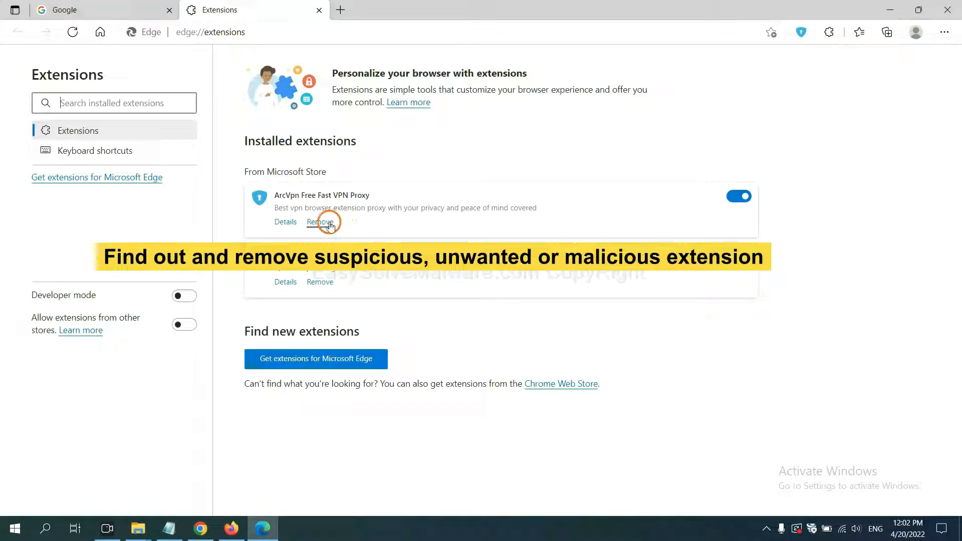
click(320, 221)
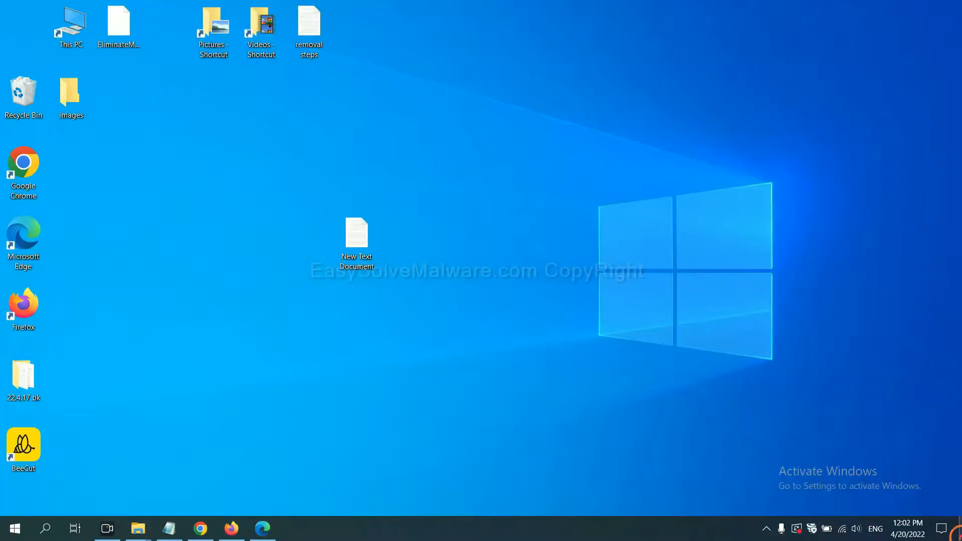
- Review the step 4 regedit lines in New Text Document and bring up the Run box
double_click(356, 238)
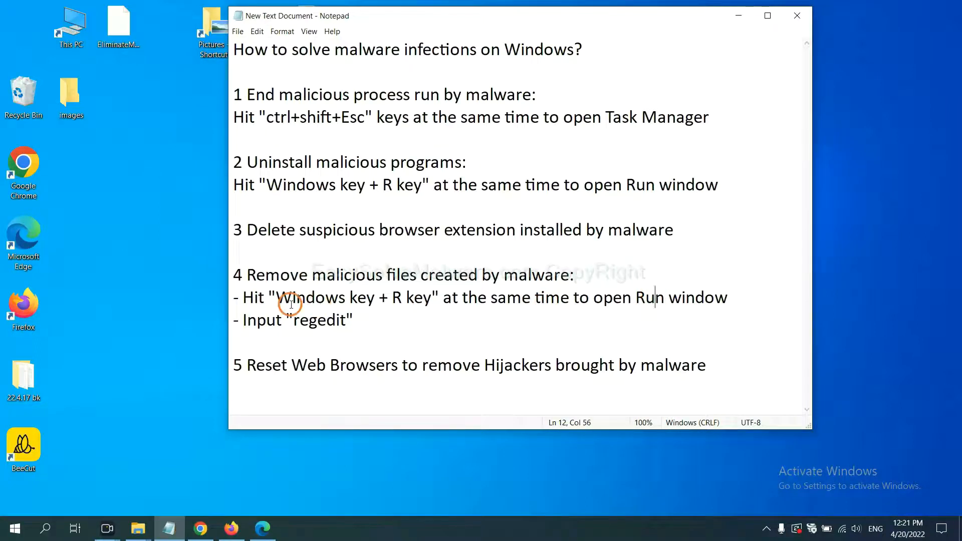
mouse_move(417, 274)
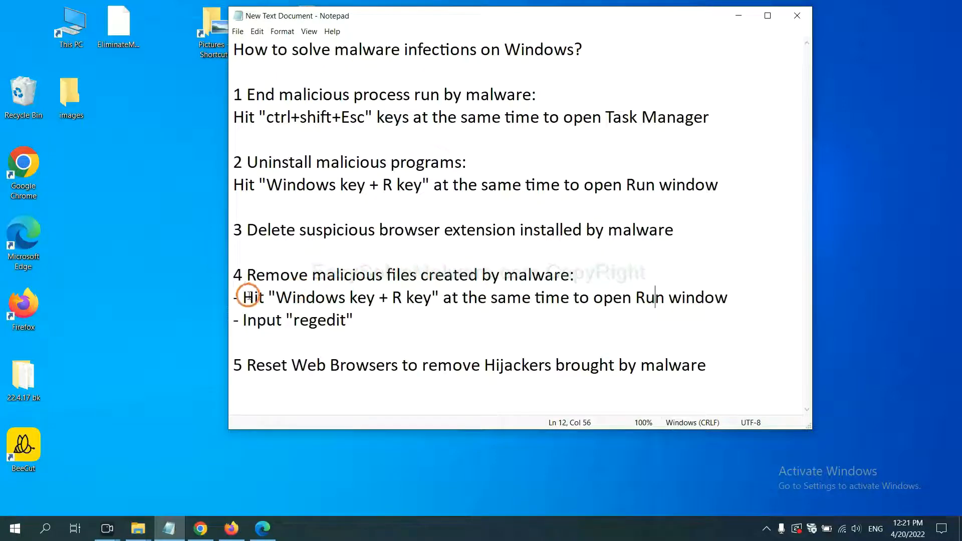
drag(243, 297, 354, 320)
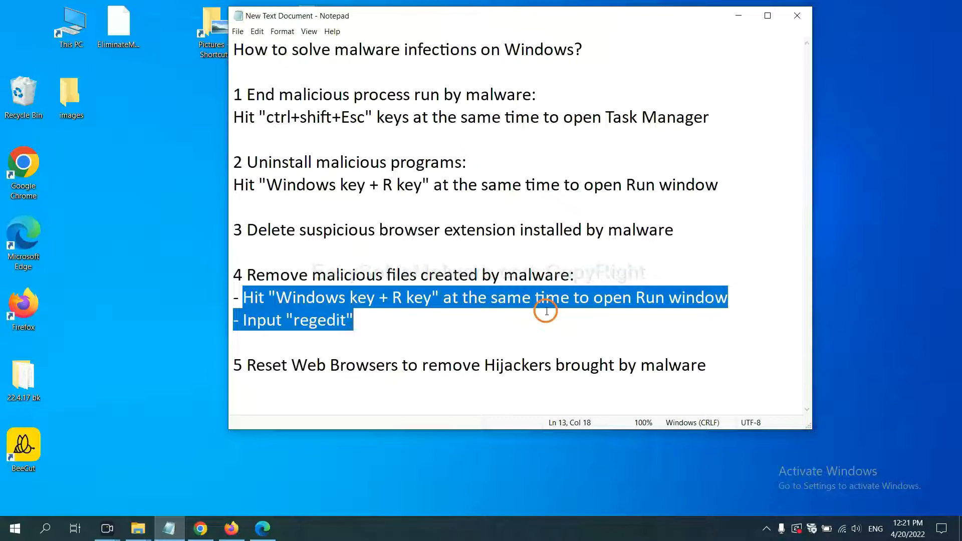
click(558, 298)
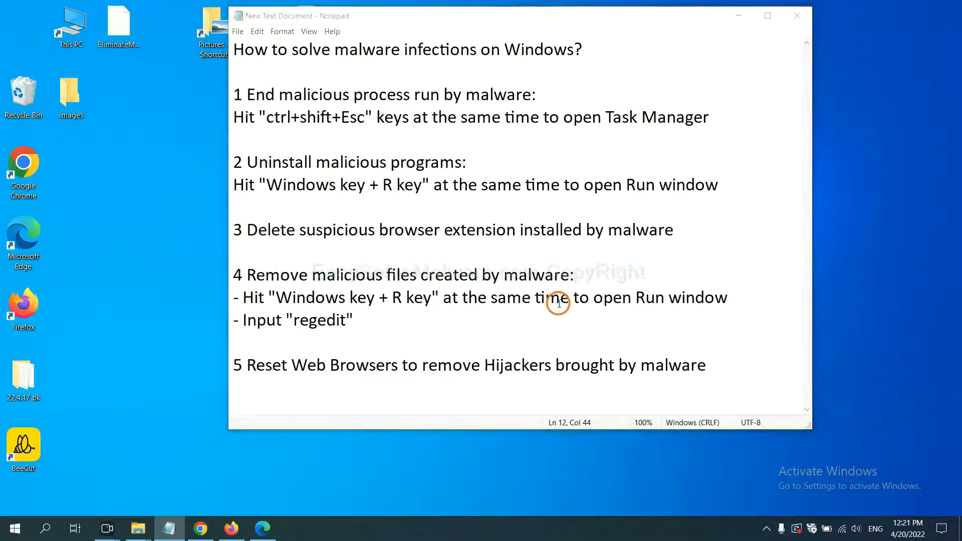
key(Win+r)
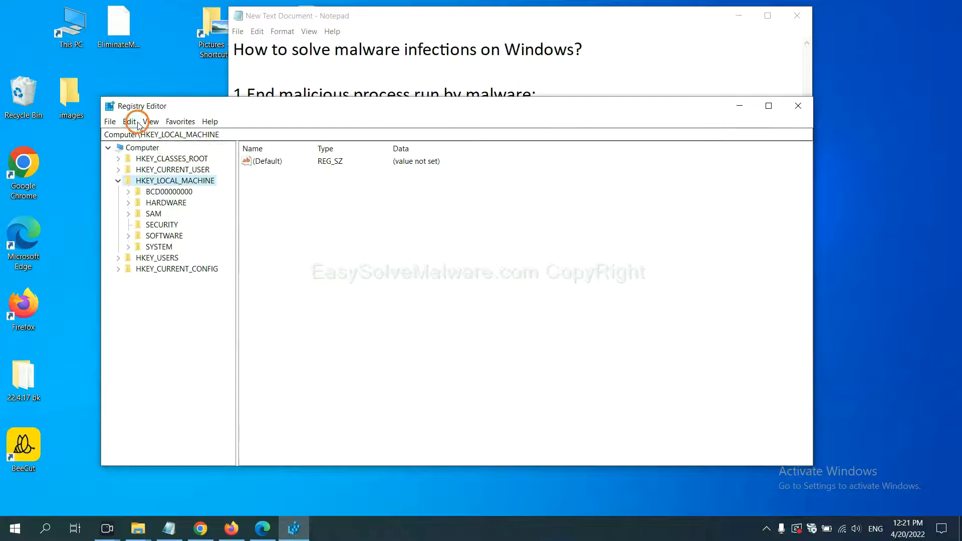
- Find the malware name in the registry, landing on the BeeCut.exe value under FEATURE_BROWSER_EMULATION
click(132, 122)
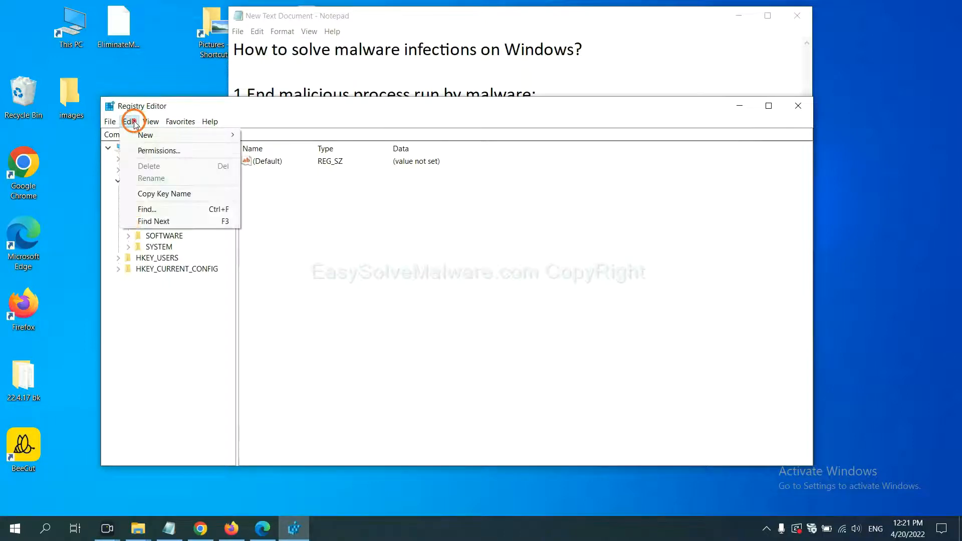
mouse_move(147, 209)
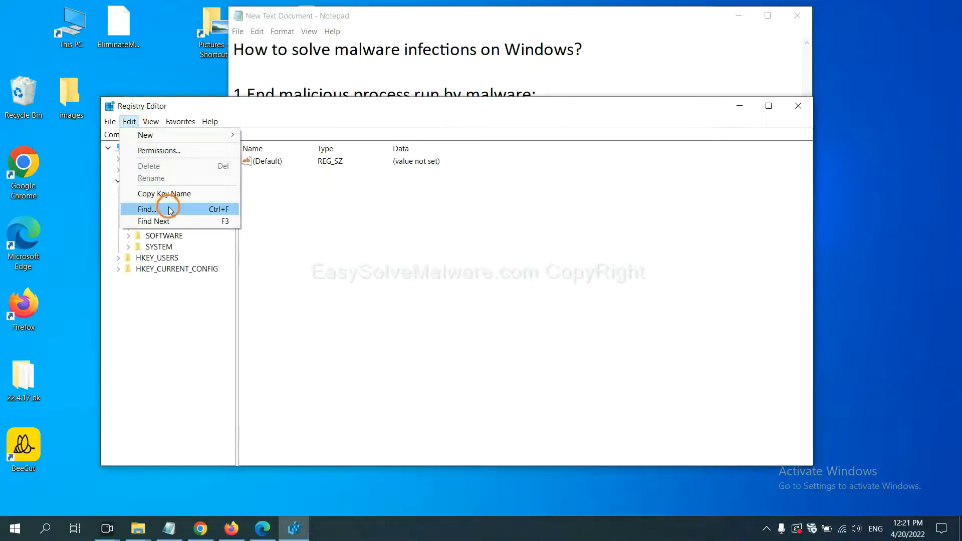
click(147, 208)
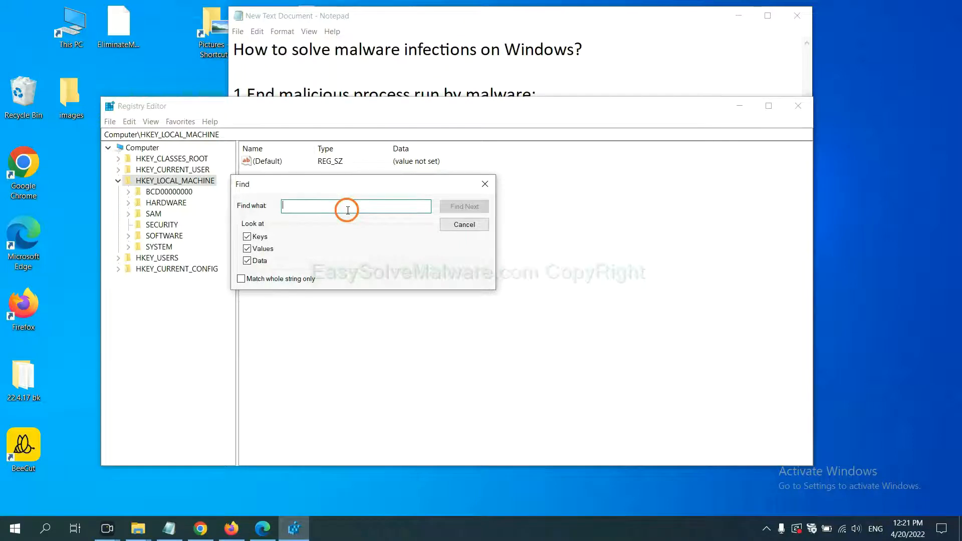
text(Input the name of malware)
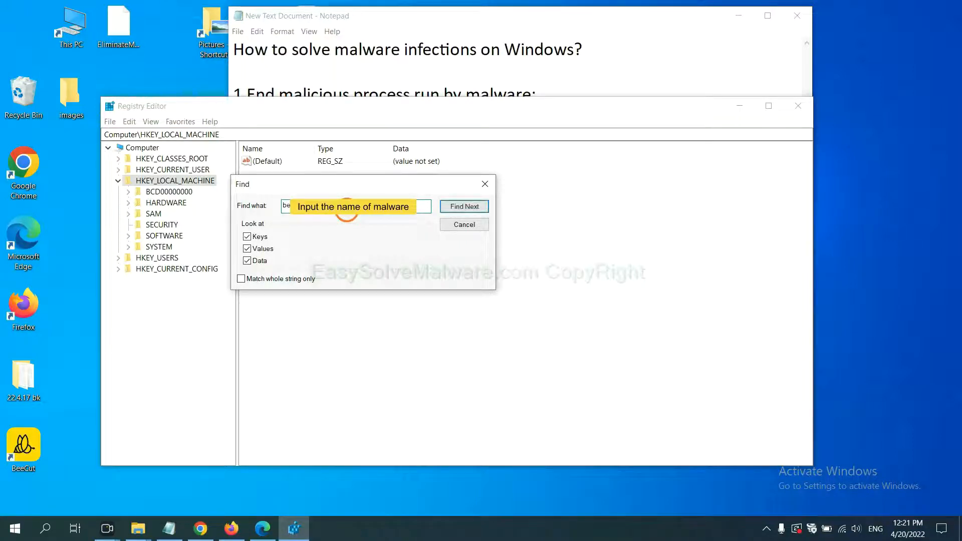
click(465, 207)
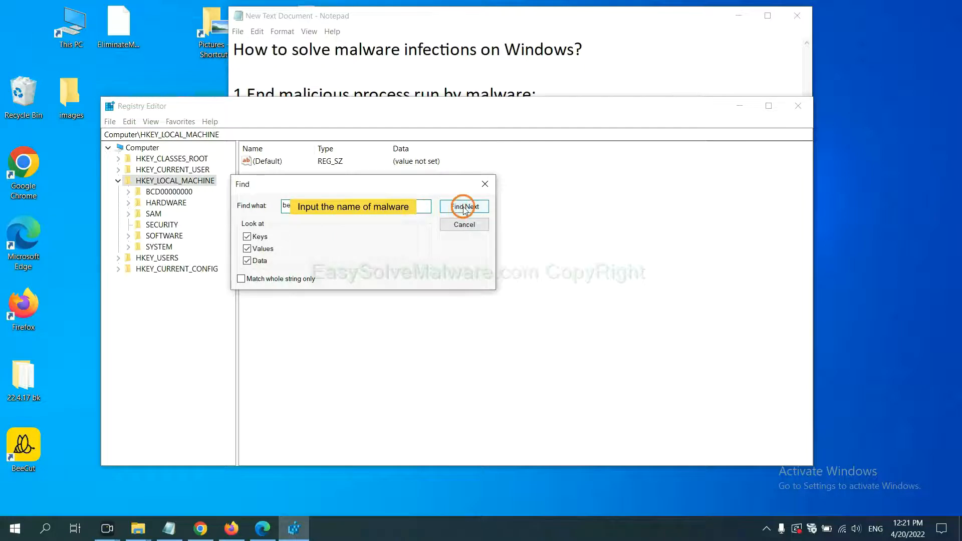
click(464, 207)
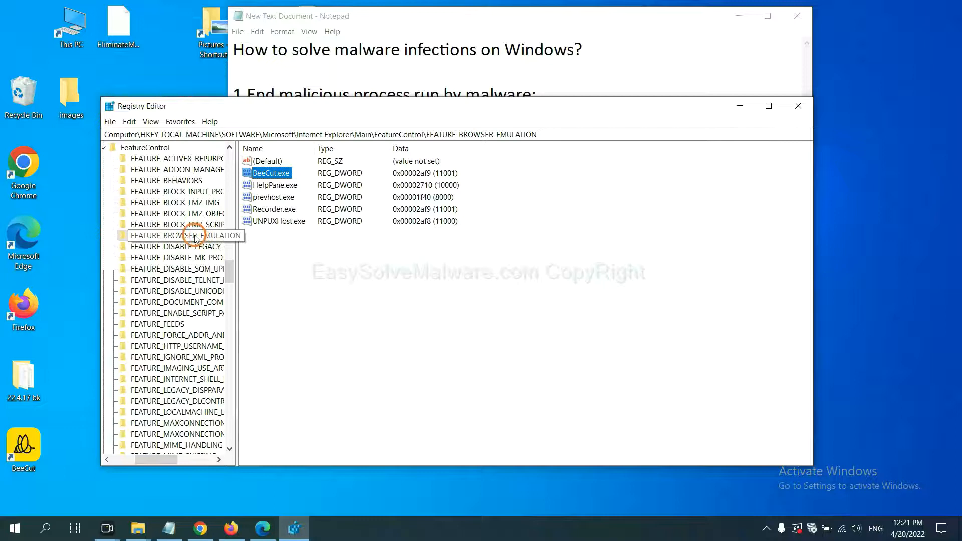
- Bring up the Delete action for the FEATURE_BROWSER_EMULATION registry key, then switch to the guide page
right_click(184, 235)
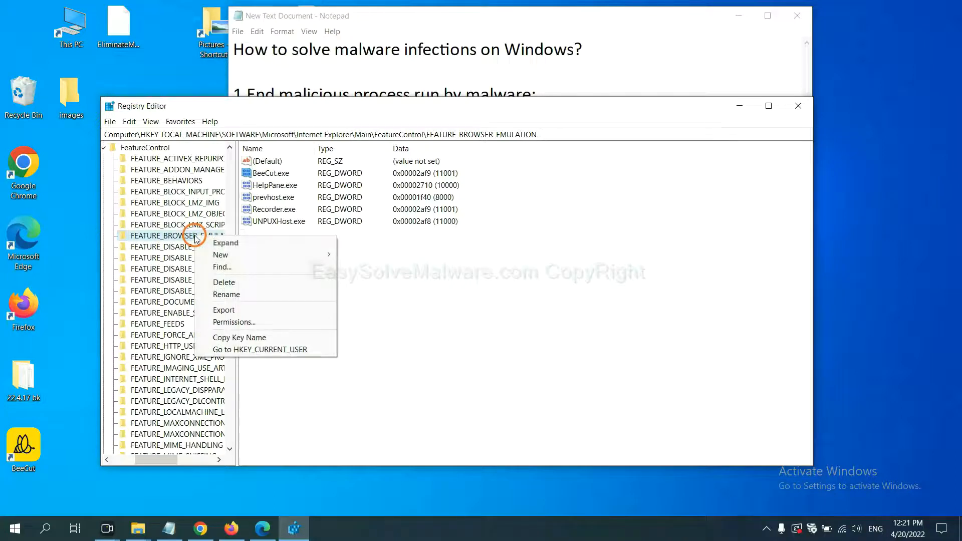
mouse_move(224, 283)
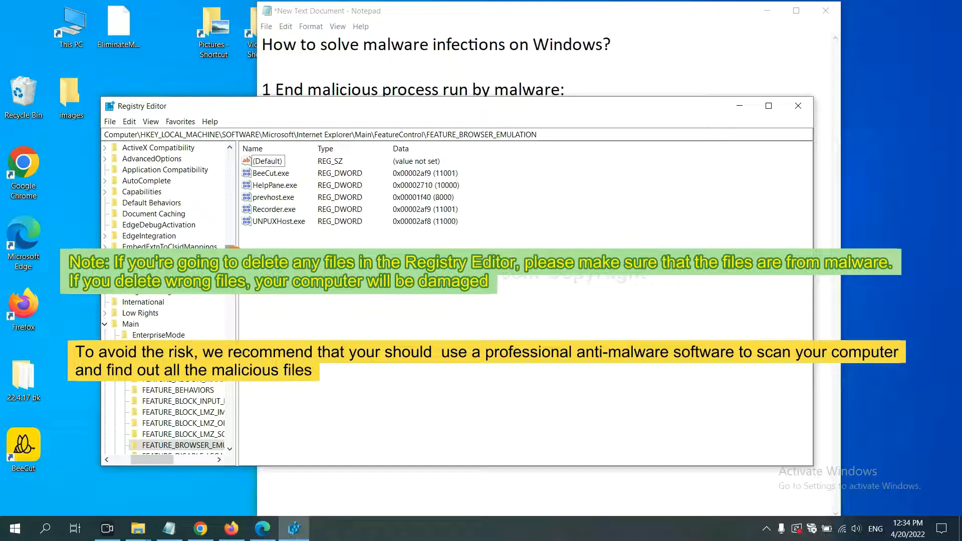
click(336, 306)
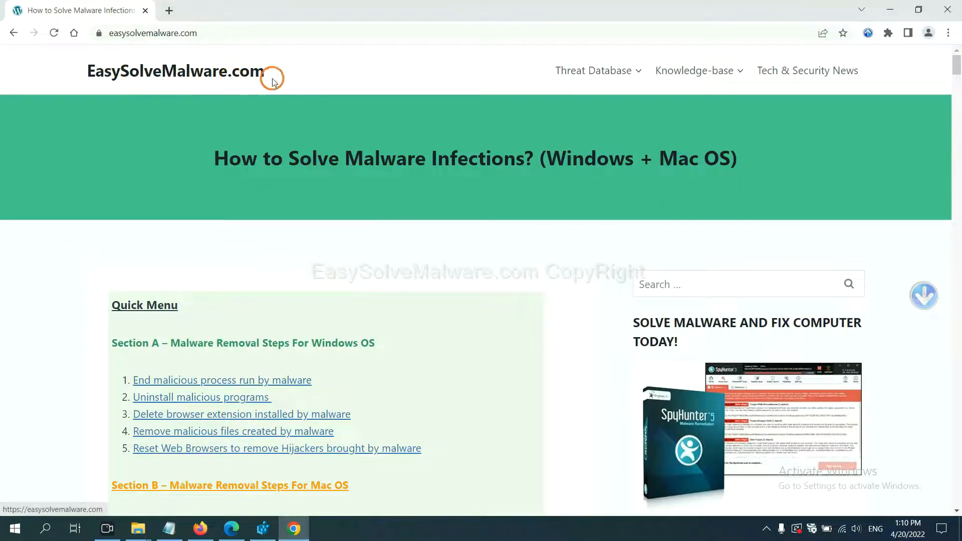
- Scroll the EasySolveMalware guide down toward the browser-reset section
scroll(down, 3)
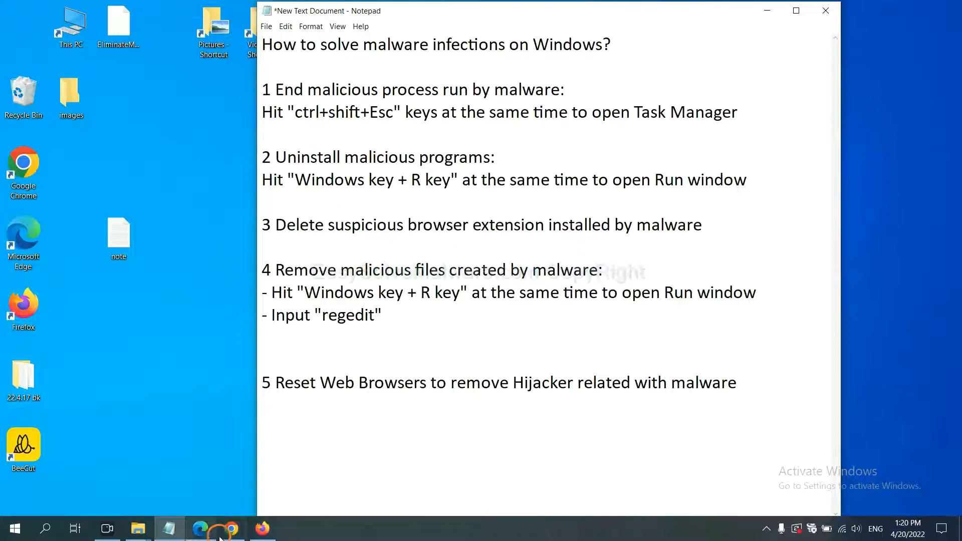
- In Chrome settings, search "reset" and choose Restore settings to their original defaults
click(230, 529)
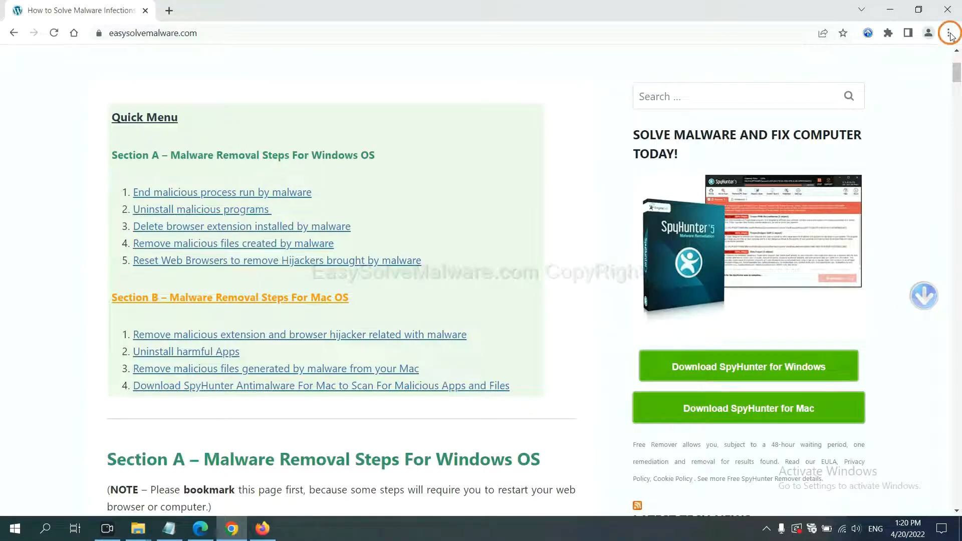
click(950, 33)
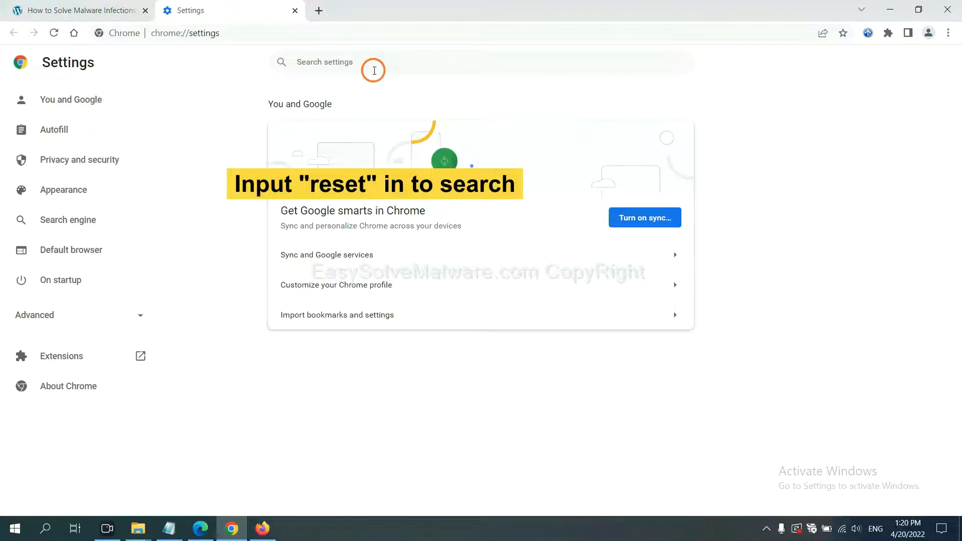
text(reset)
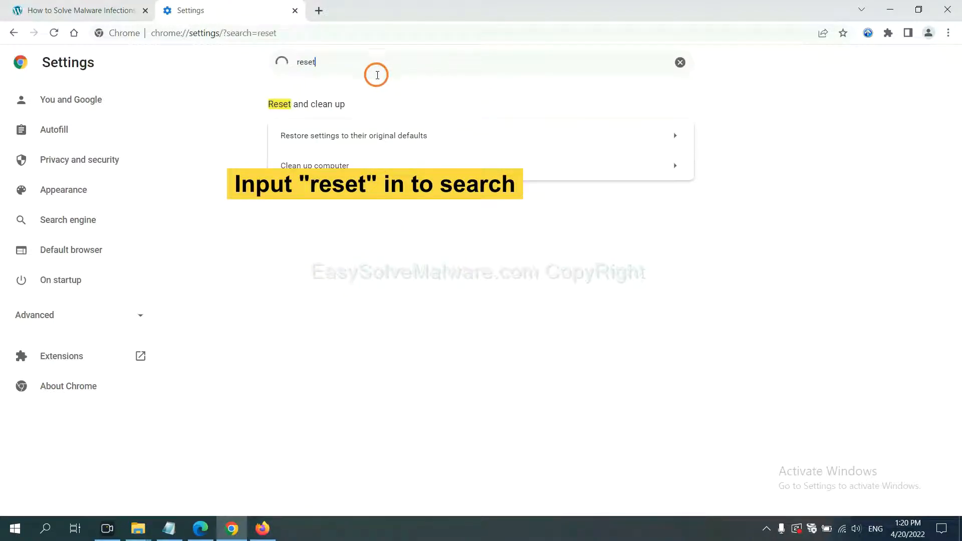
click(353, 135)
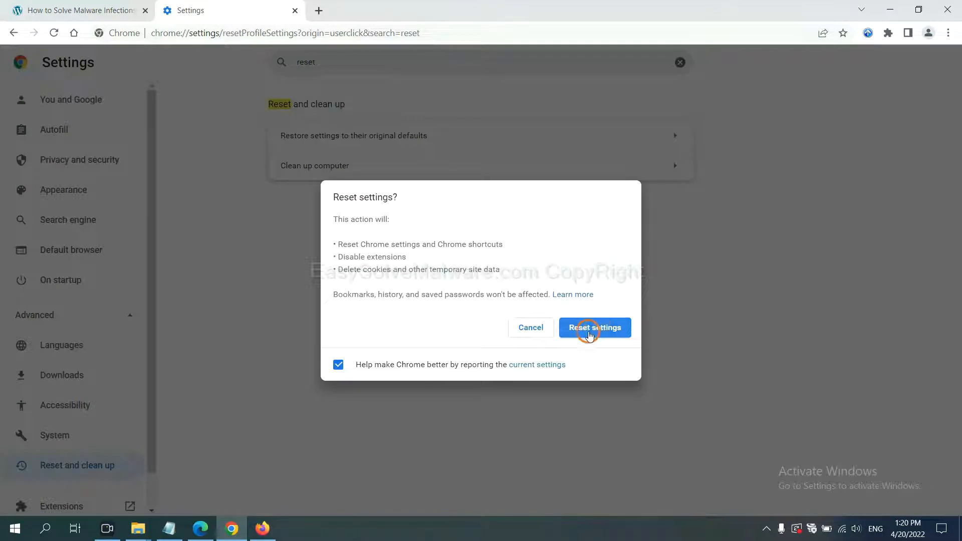
mouse_move(266, 526)
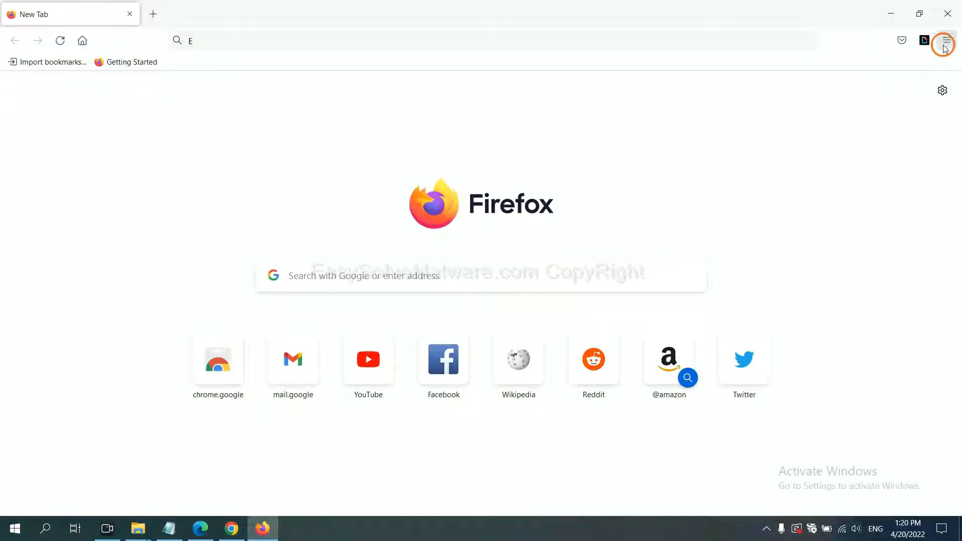
- From Firefox Help, reach More troubleshooting information and start Refresh Firefox
click(947, 40)
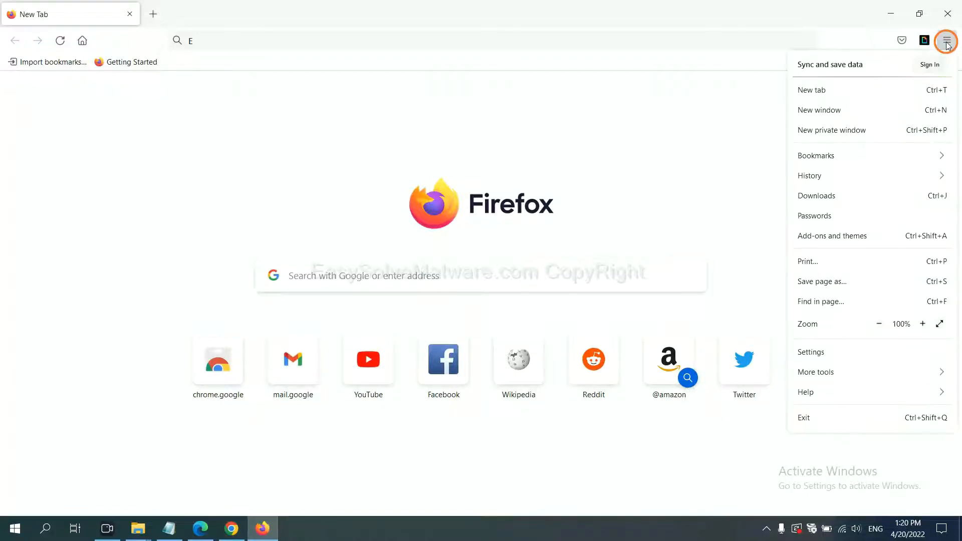
mouse_move(827, 392)
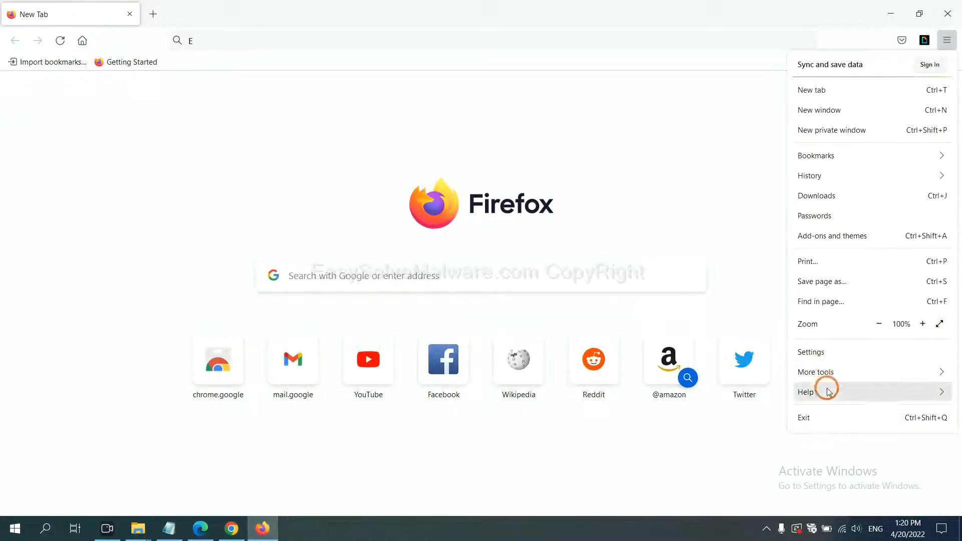
click(806, 392)
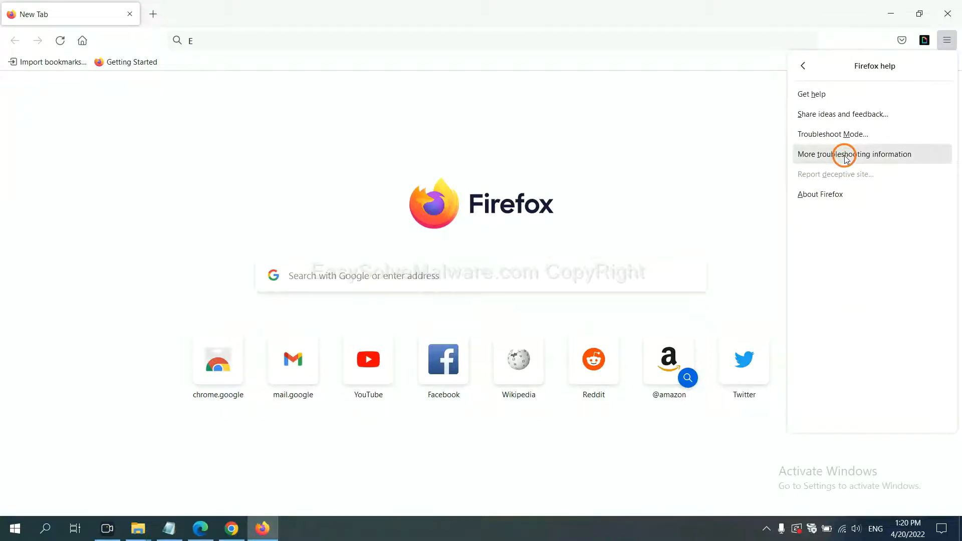
click(855, 154)
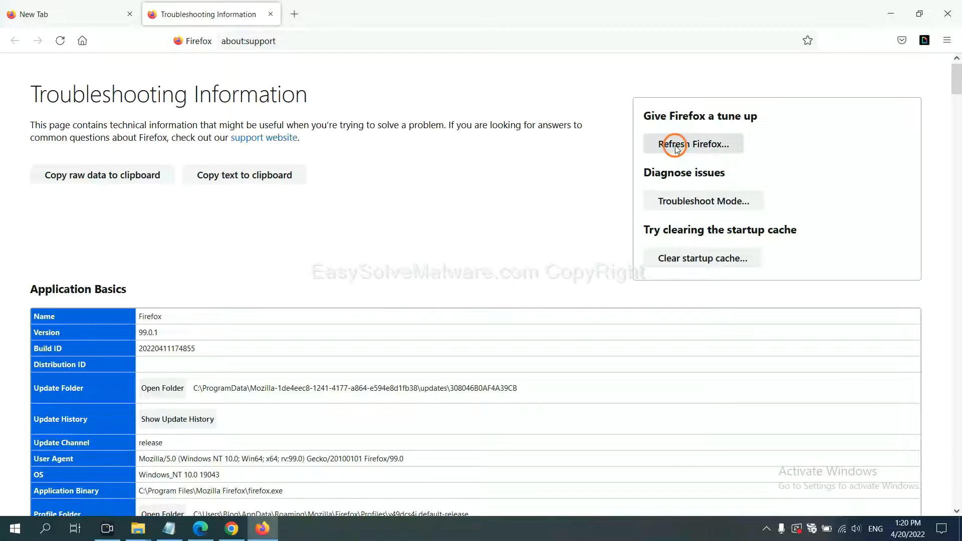
click(693, 143)
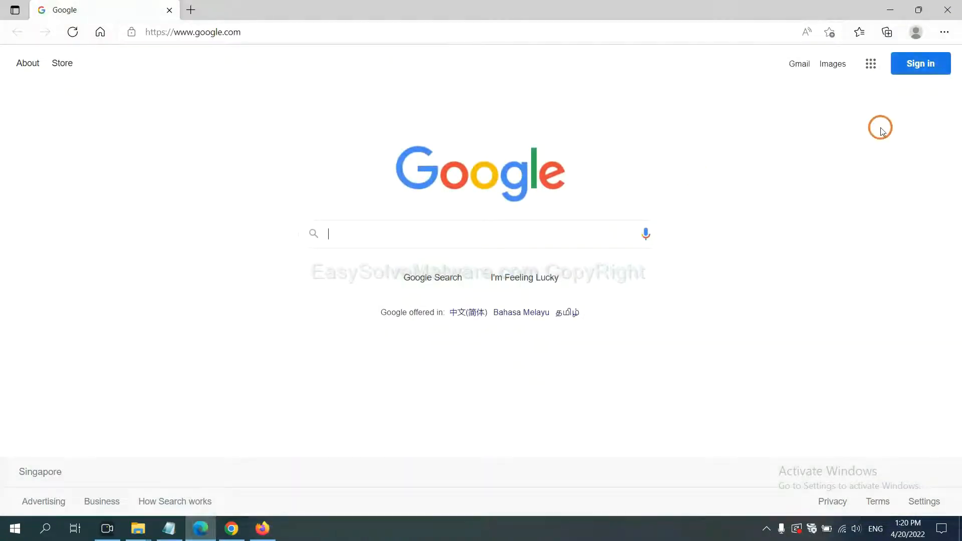
- In Edge settings, search "reset" and choose Restore settings to their default values
click(945, 32)
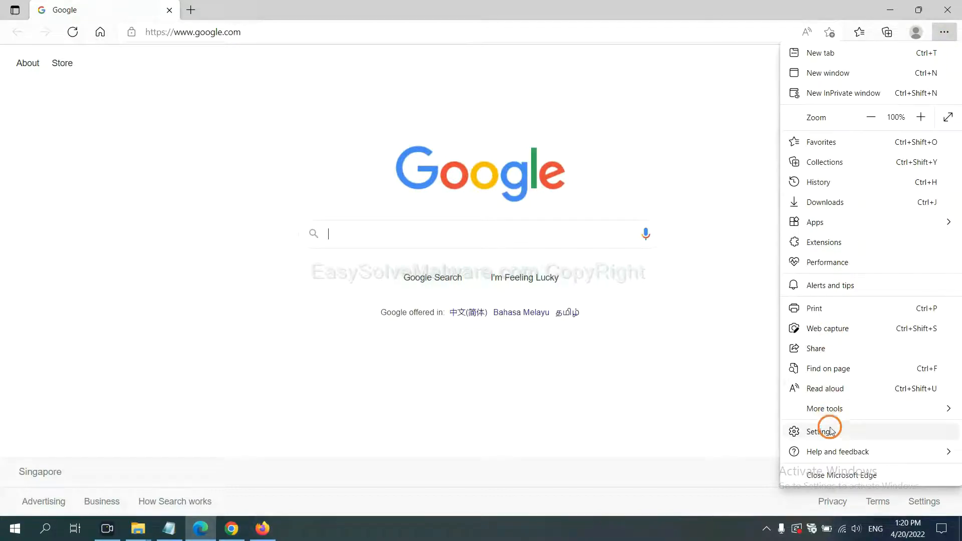
click(822, 431)
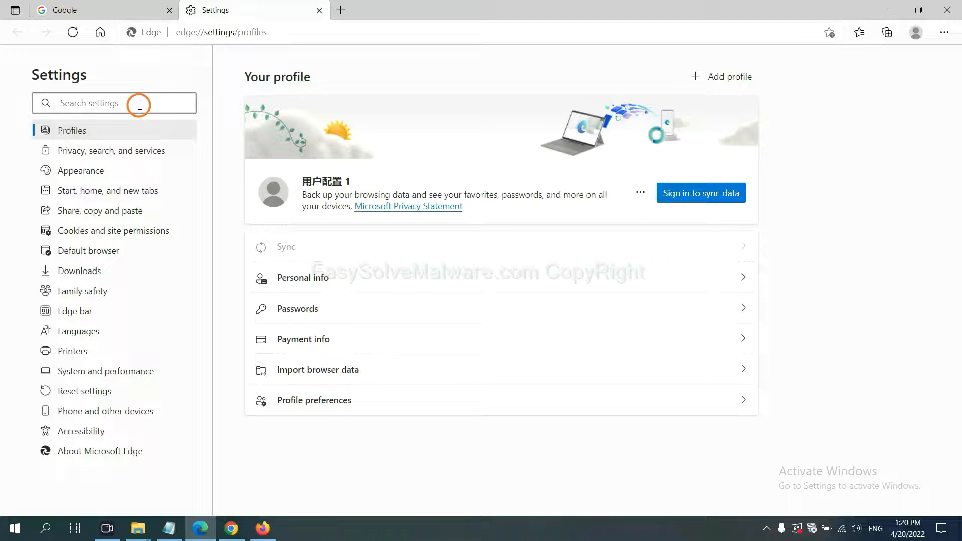
text(reset)
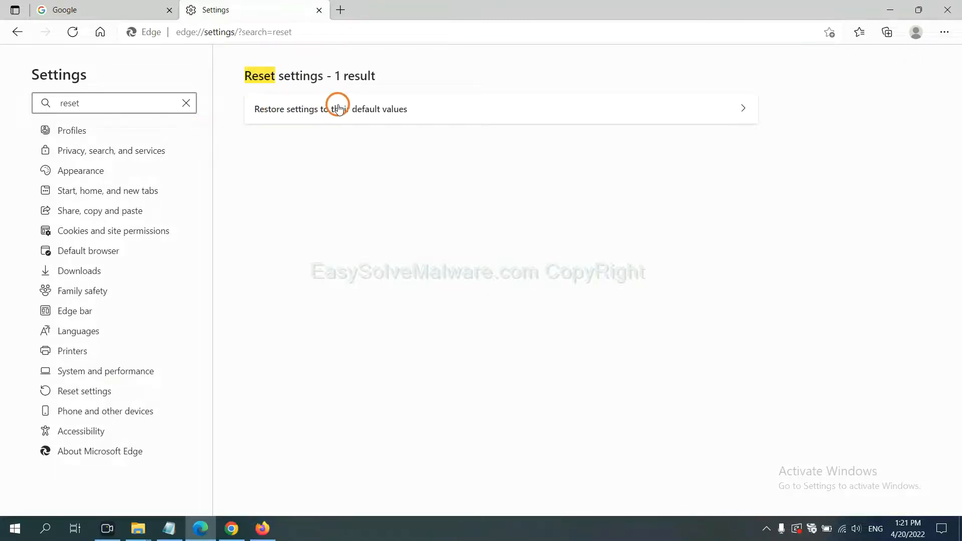
click(330, 108)
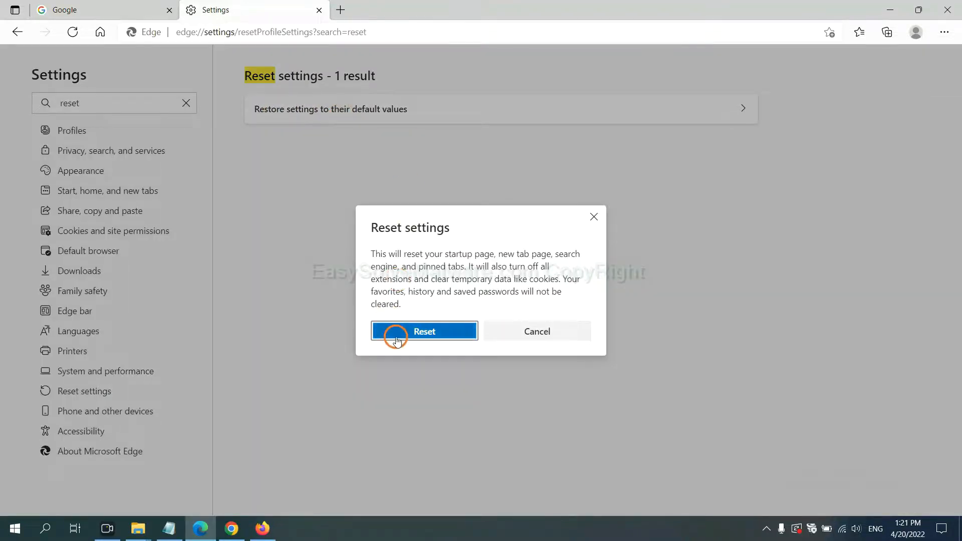